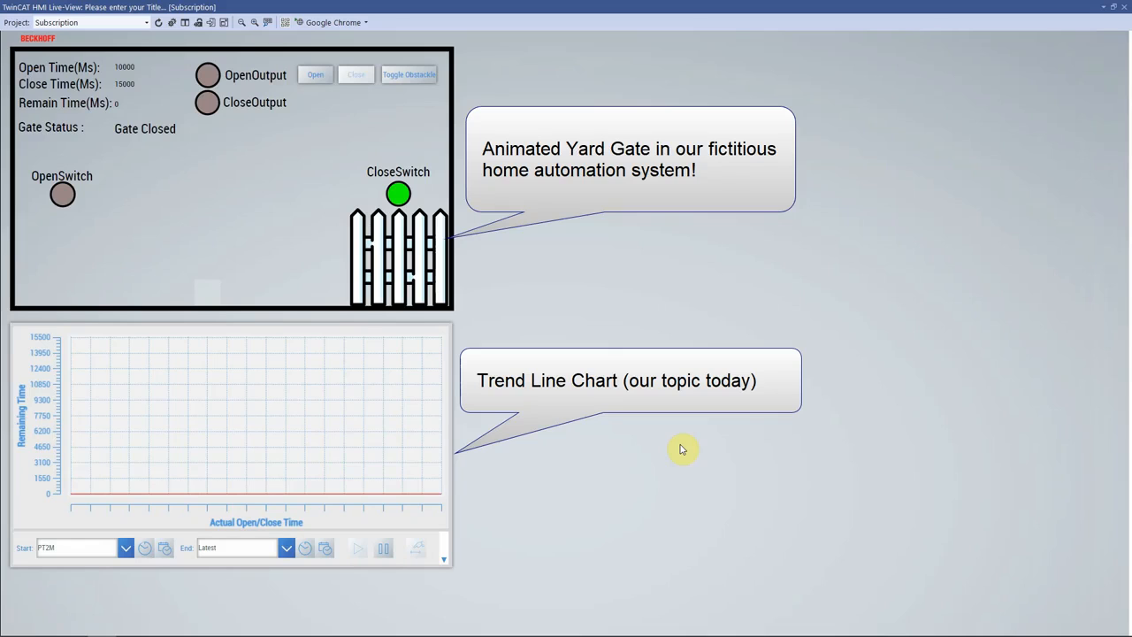
{"action": "mouse_move", "coordinate": [360, 124]}
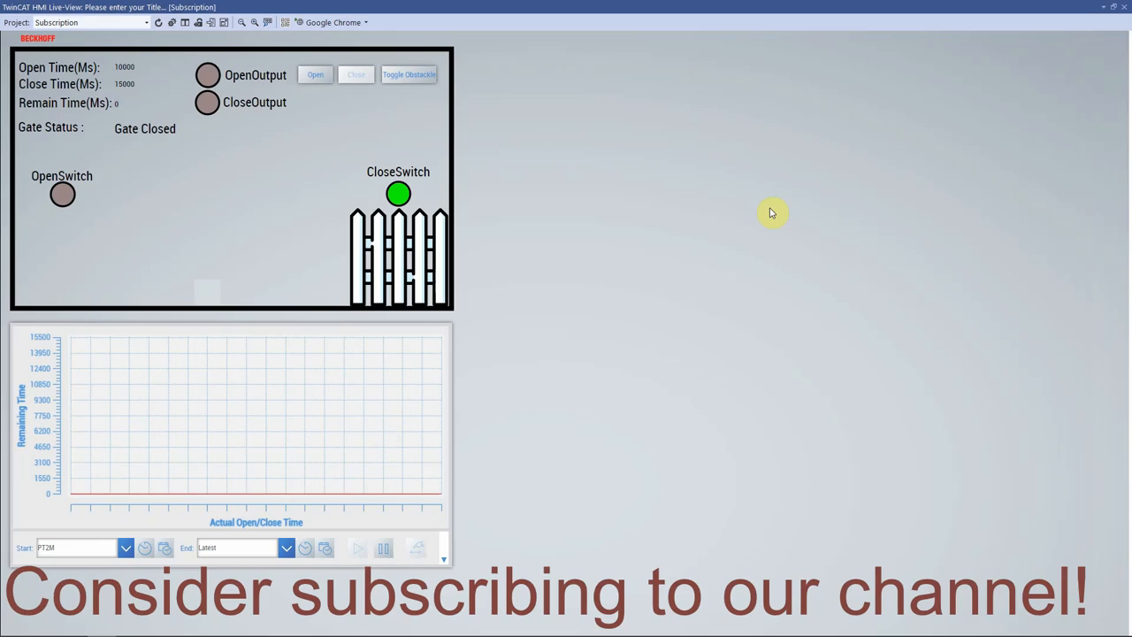
Open the yard gate in Live-View so the trend chart plots remaining time
{"action": "left_click", "coordinate": [315, 74]}
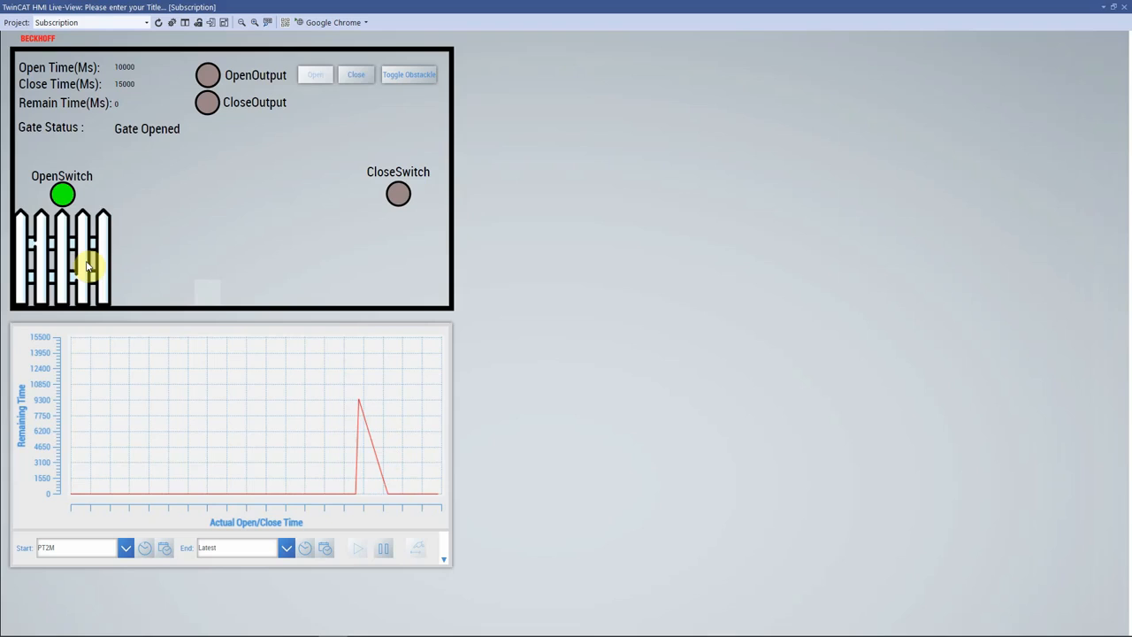
Close the yard gate and let remaining time settle back to zero
{"action": "left_click", "coordinate": [356, 75]}
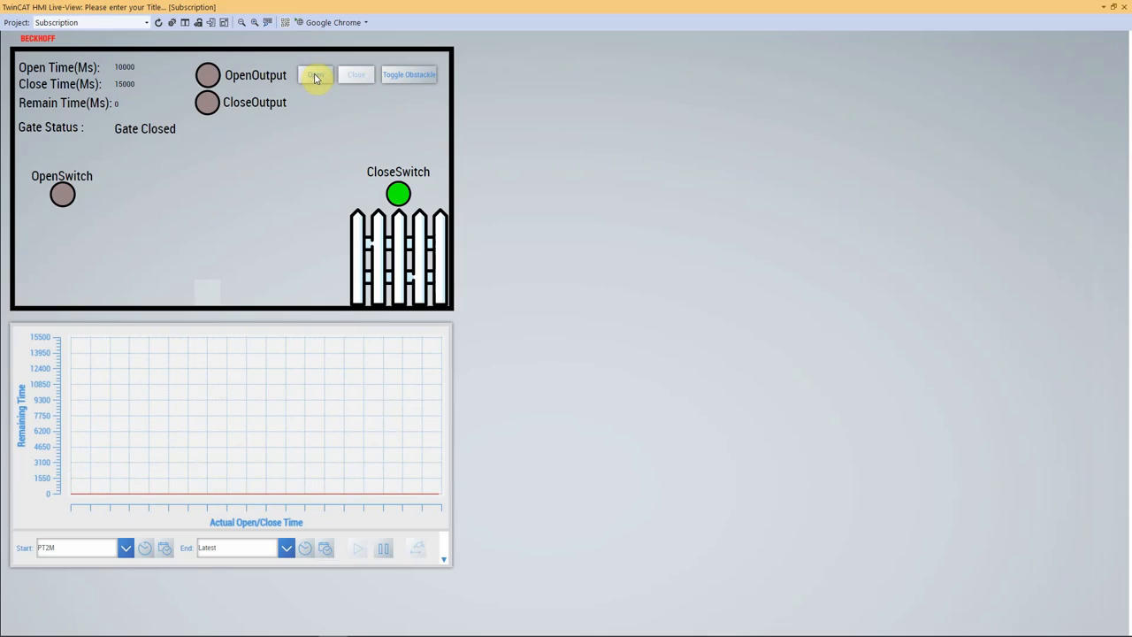
Open the gate, toggle an obstacle while it moves, then close it once opened
{"action": "left_click", "coordinate": [316, 75]}
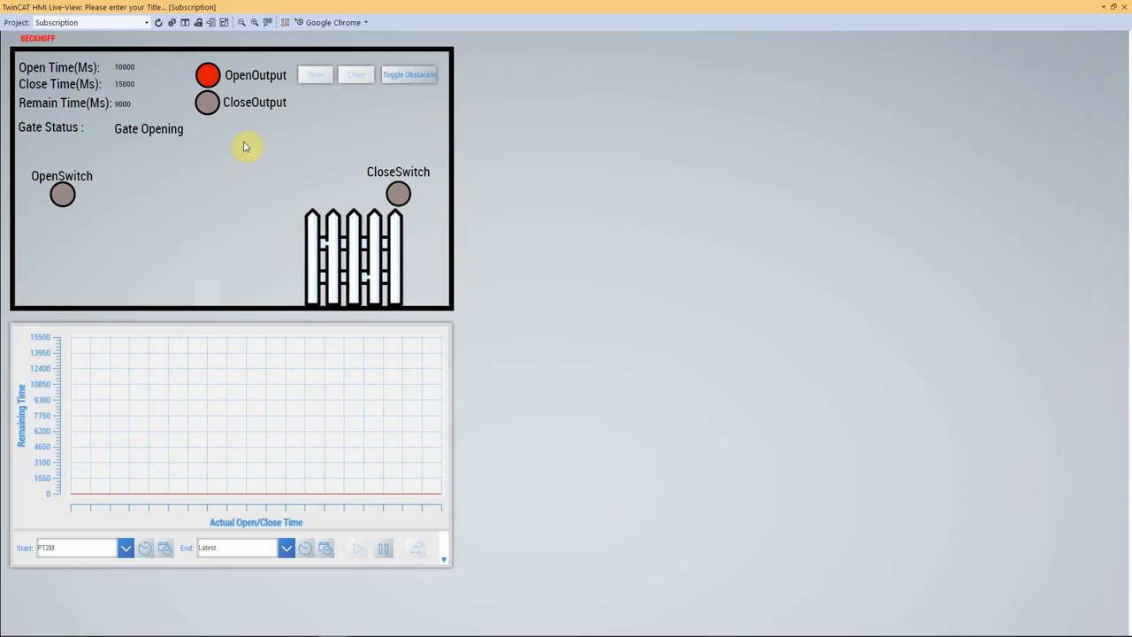
{"action": "left_click", "coordinate": [409, 74]}
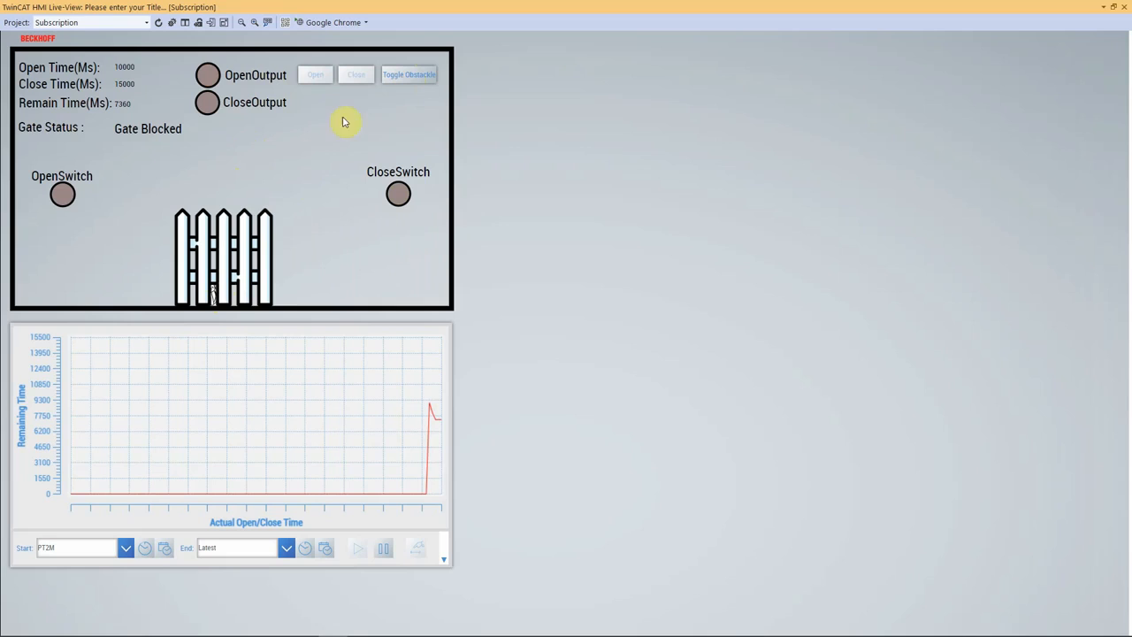
{"action": "mouse_move", "coordinate": [424, 110]}
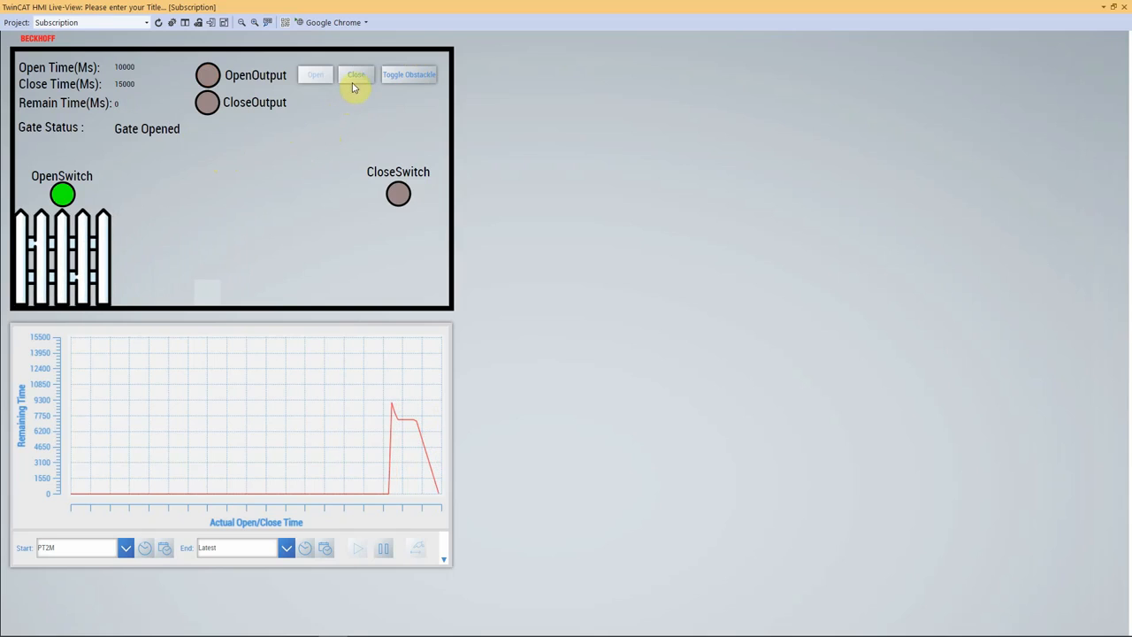
{"action": "left_click", "coordinate": [356, 74]}
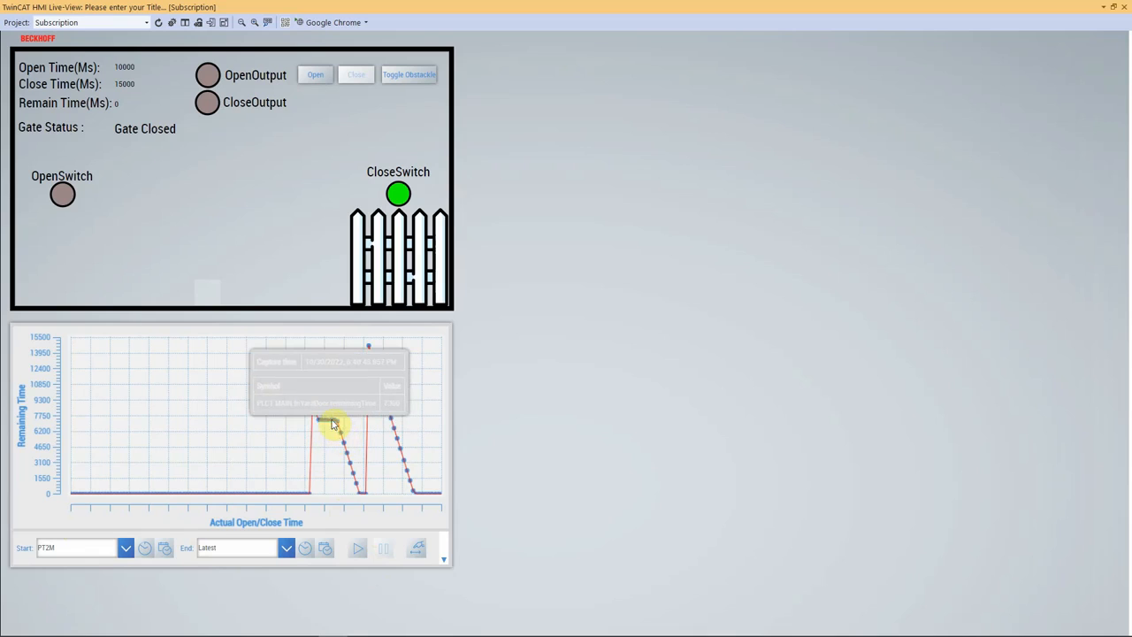
{"action": "mouse_move", "coordinate": [320, 424]}
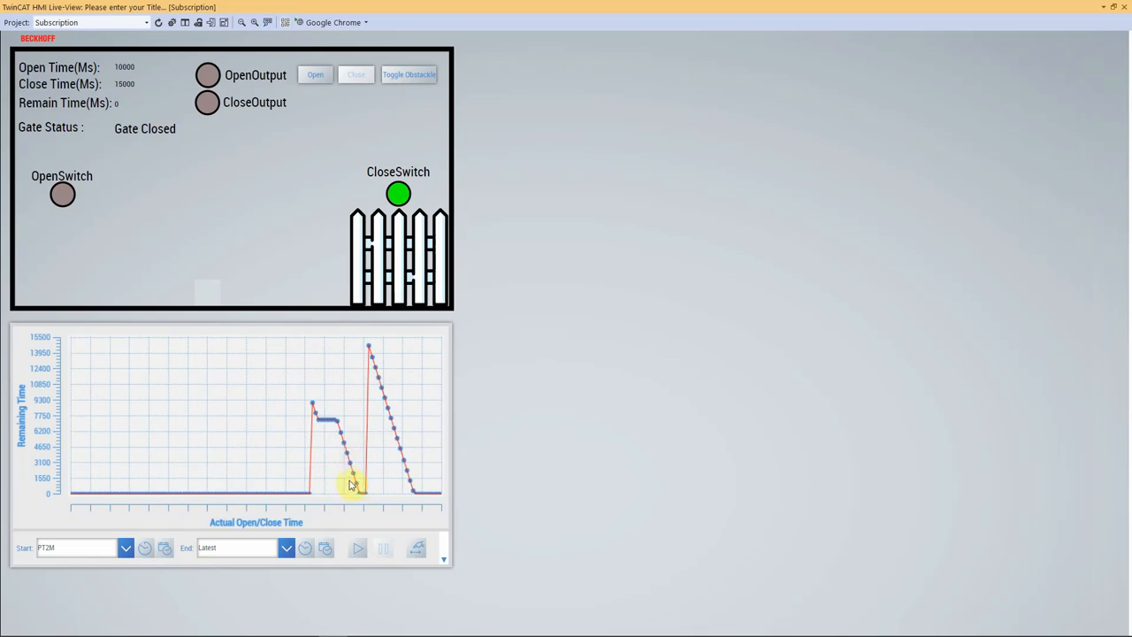
{"action": "mouse_move", "coordinate": [335, 458]}
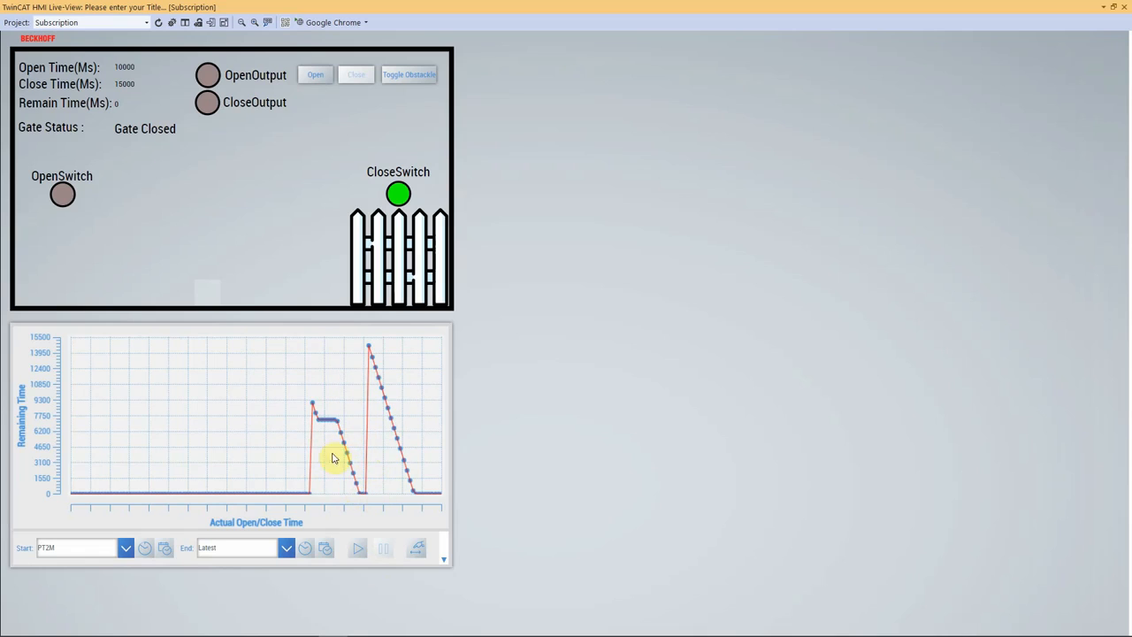
{"action": "mouse_move", "coordinate": [334, 440]}
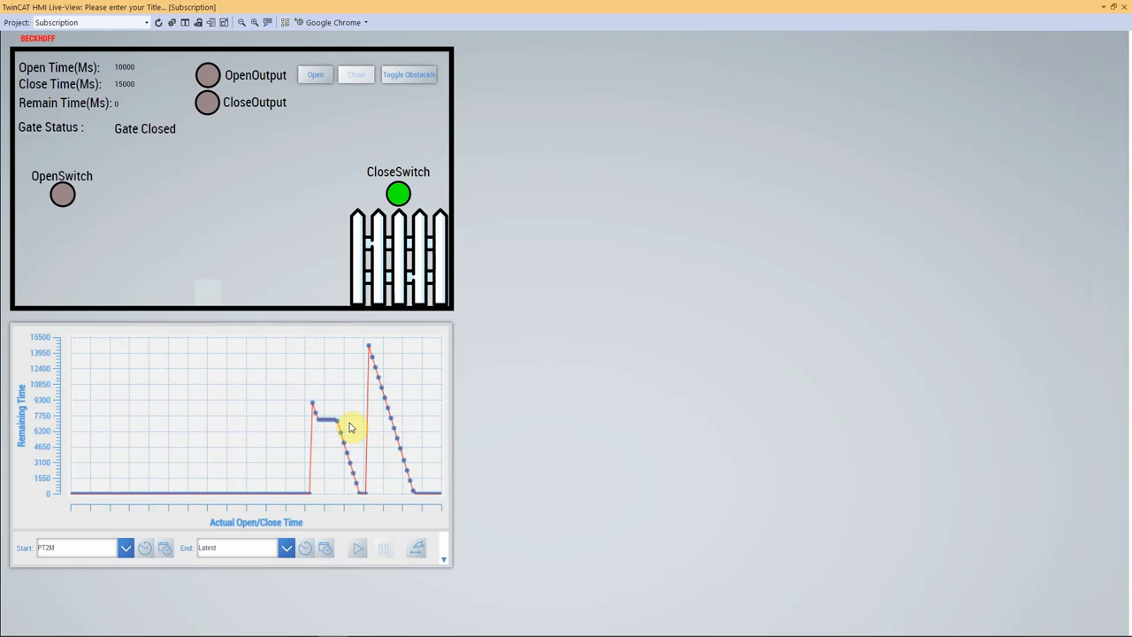
{"action": "mouse_move", "coordinate": [361, 363]}
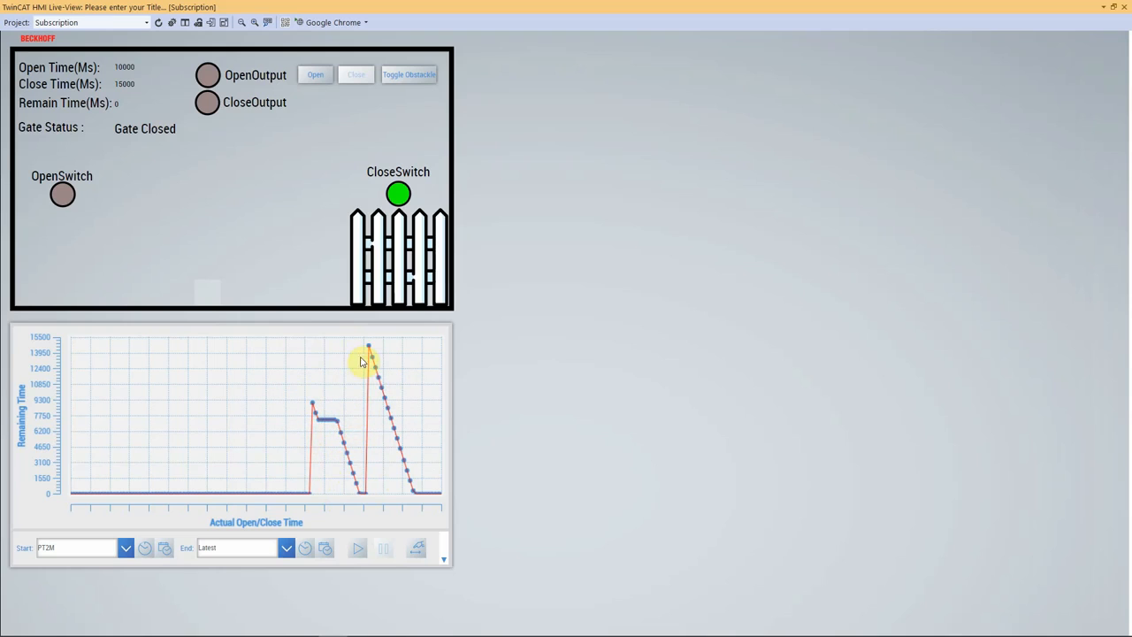
Drag a zoom rectangle over the first gate cycle on the trend chart
{"action": "left_click_drag", "start_coordinate": [370, 345], "coordinate": [352, 433]}
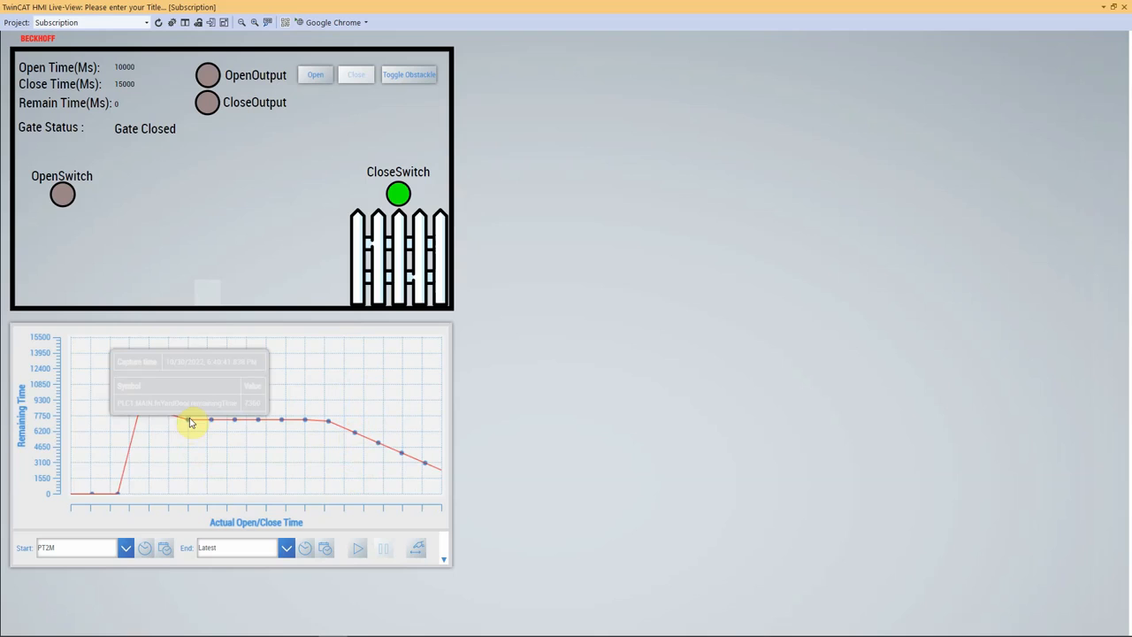
{"action": "mouse_move", "coordinate": [213, 420]}
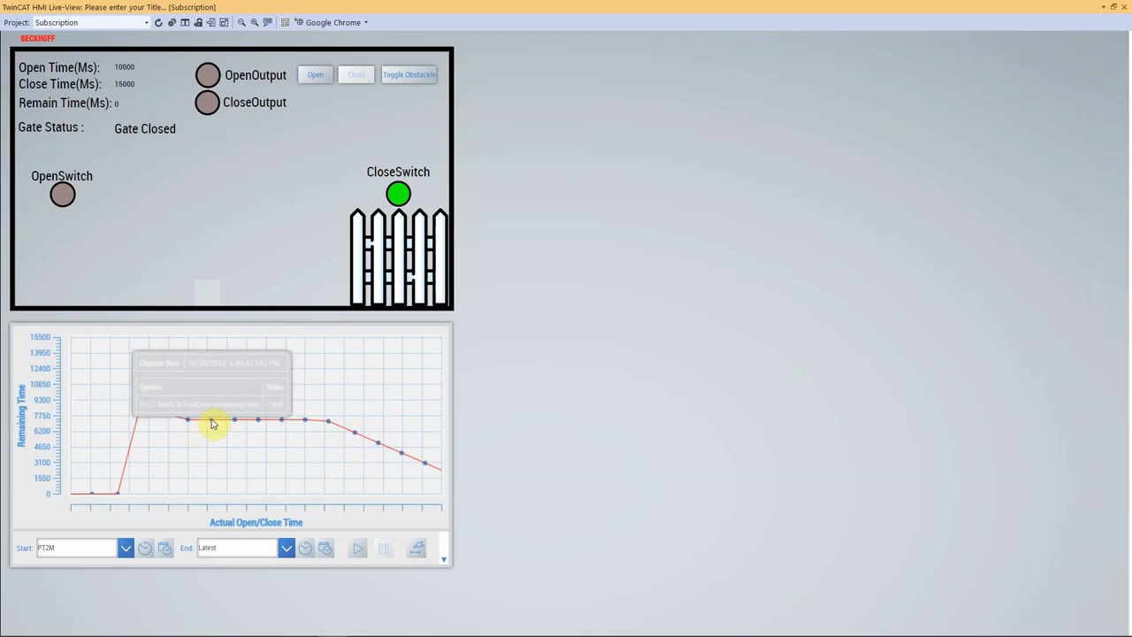
{"action": "mouse_move", "coordinate": [345, 434]}
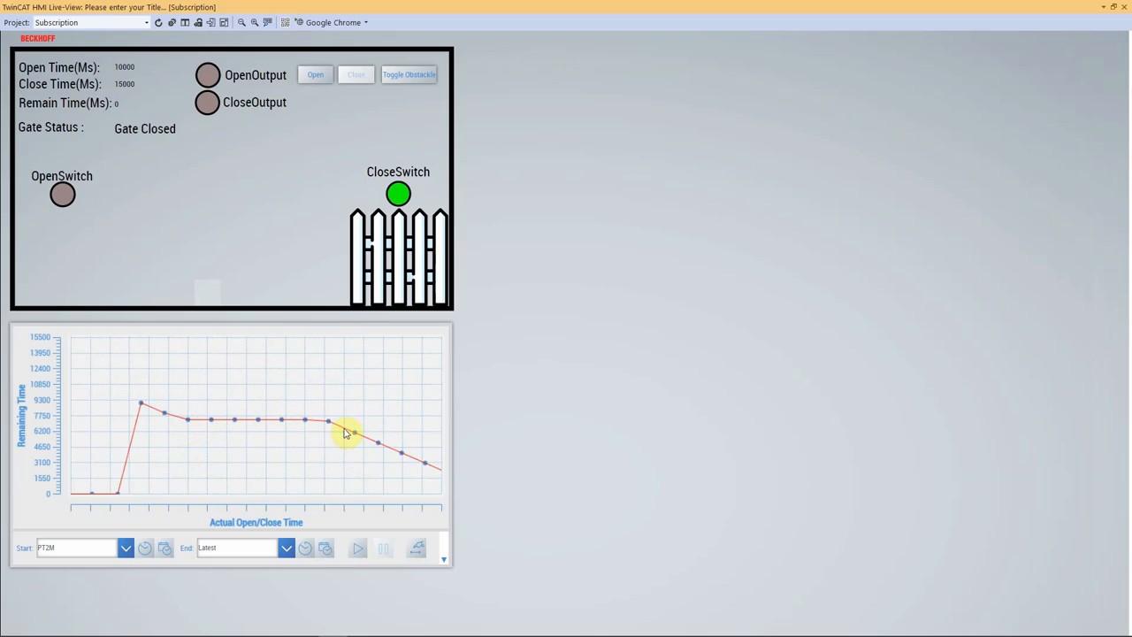
{"action": "mouse_move", "coordinate": [350, 435]}
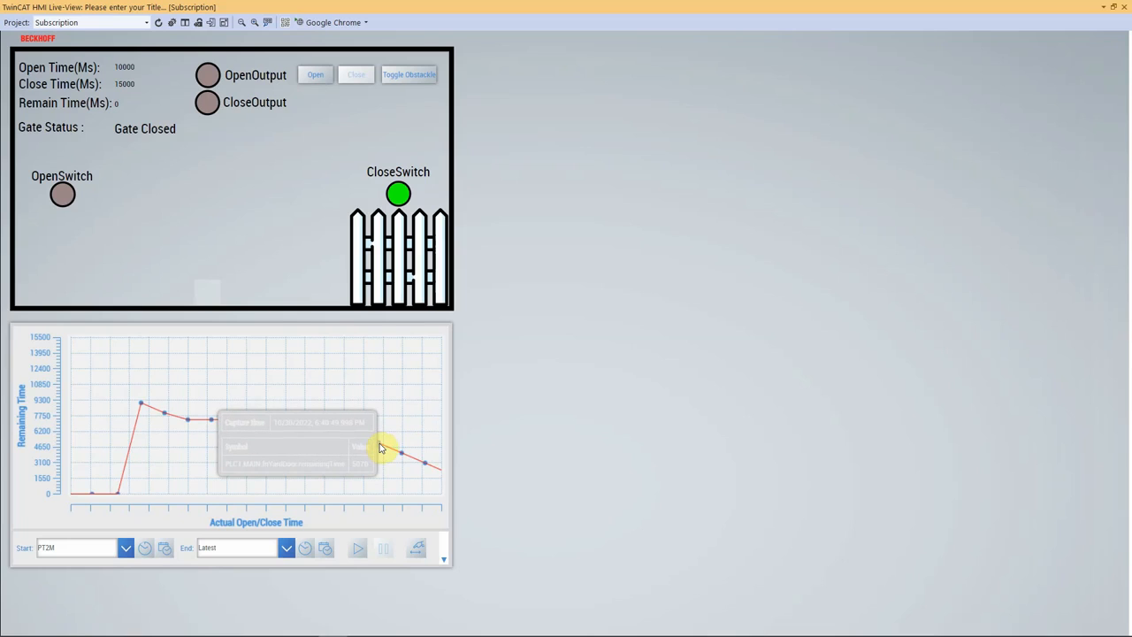
{"action": "mouse_move", "coordinate": [371, 489]}
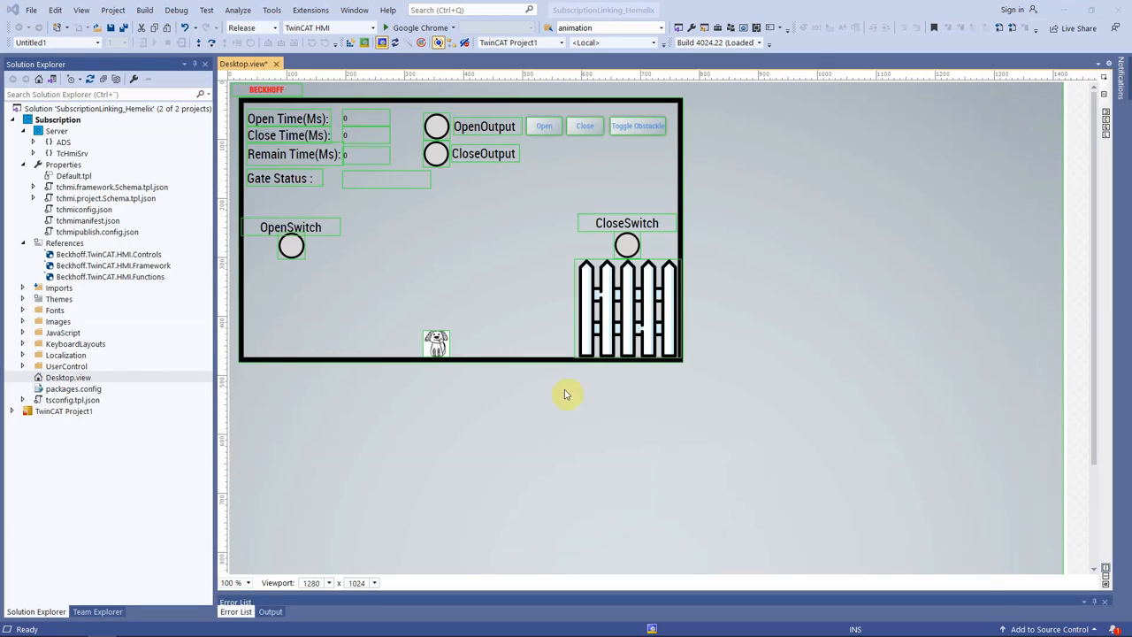
{"action": "mouse_move", "coordinate": [451, 479]}
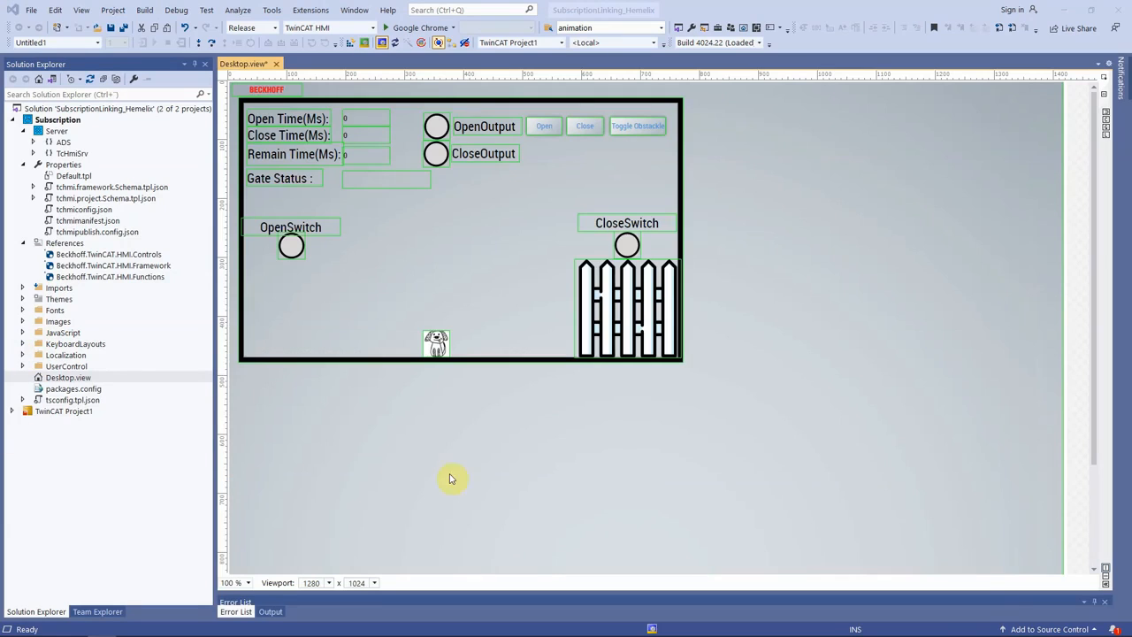
{"action": "mouse_move", "coordinate": [343, 453]}
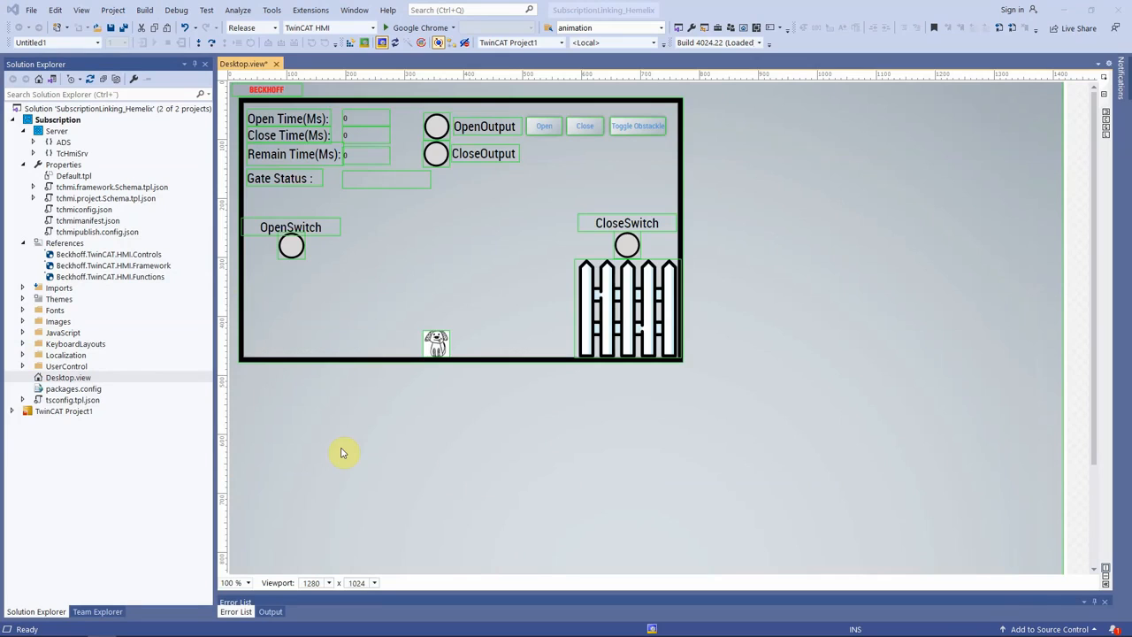
{"action": "mouse_move", "coordinate": [496, 464]}
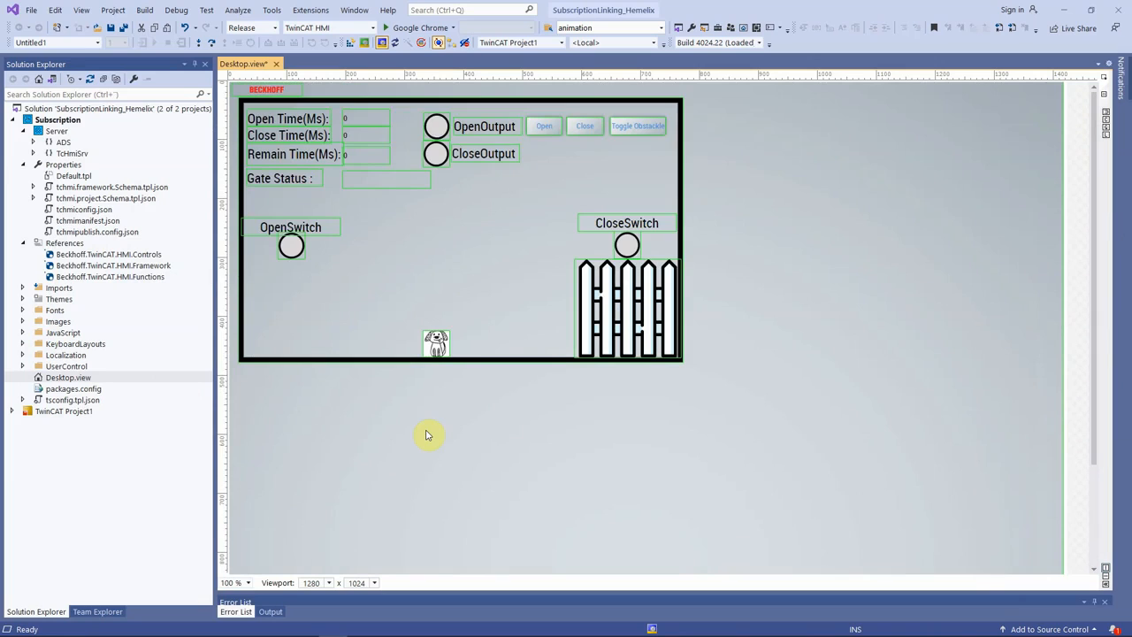
{"action": "mouse_move", "coordinate": [436, 344]}
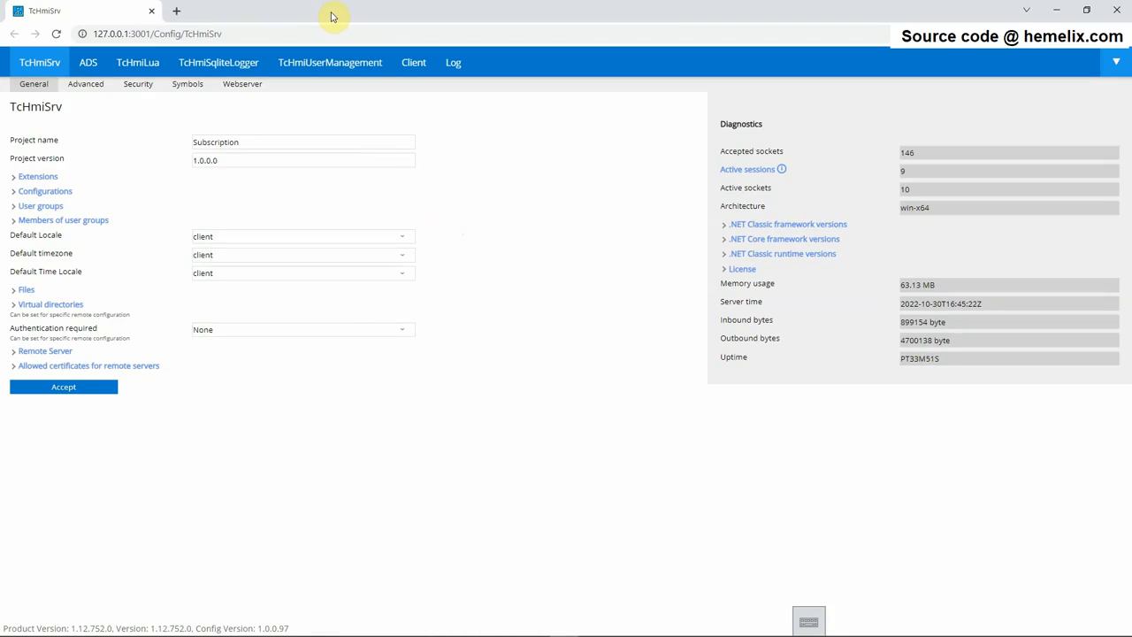
{"action": "mouse_move", "coordinate": [193, 551]}
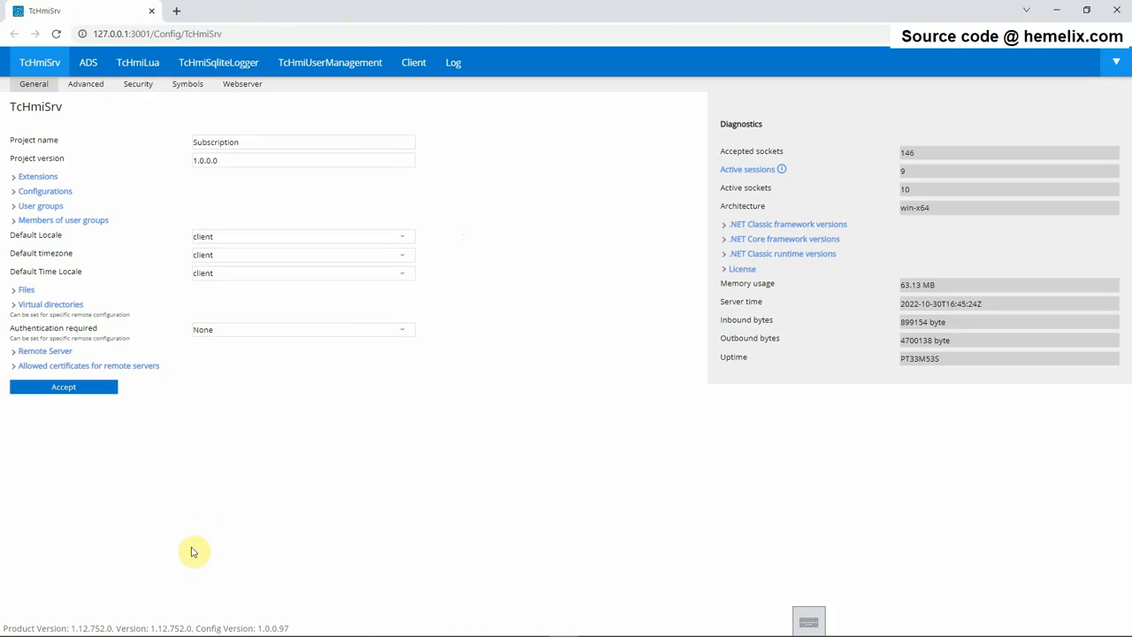
{"action": "mouse_move", "coordinate": [184, 476]}
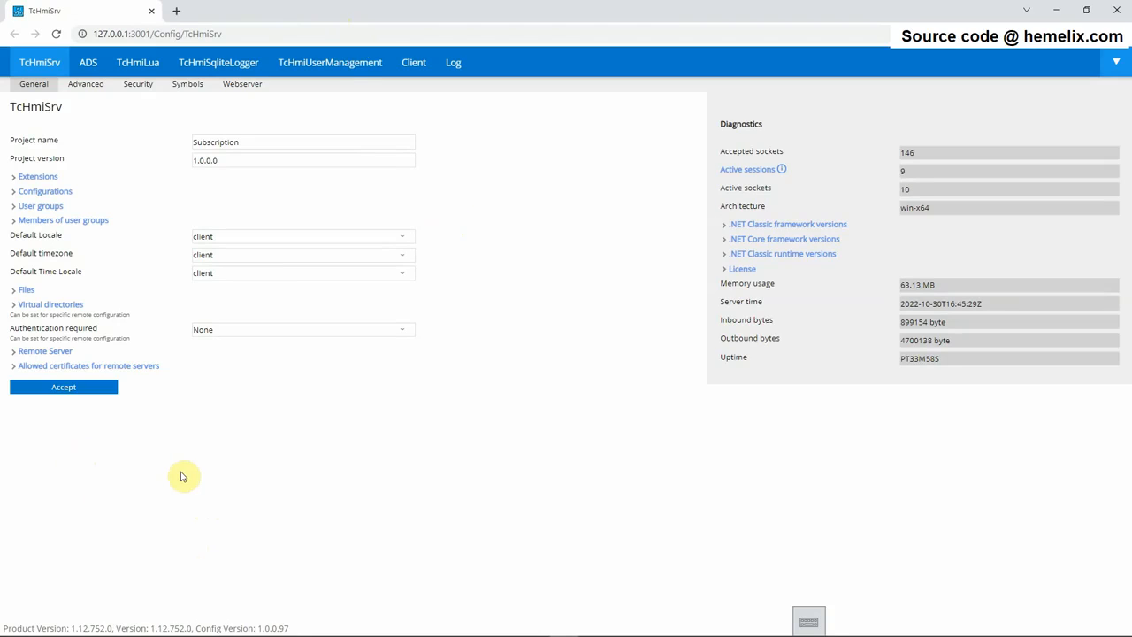
Highlight server version 1.12.752.0 in the TcHmiSrv config page footer
{"action": "left_click", "coordinate": [158, 34]}
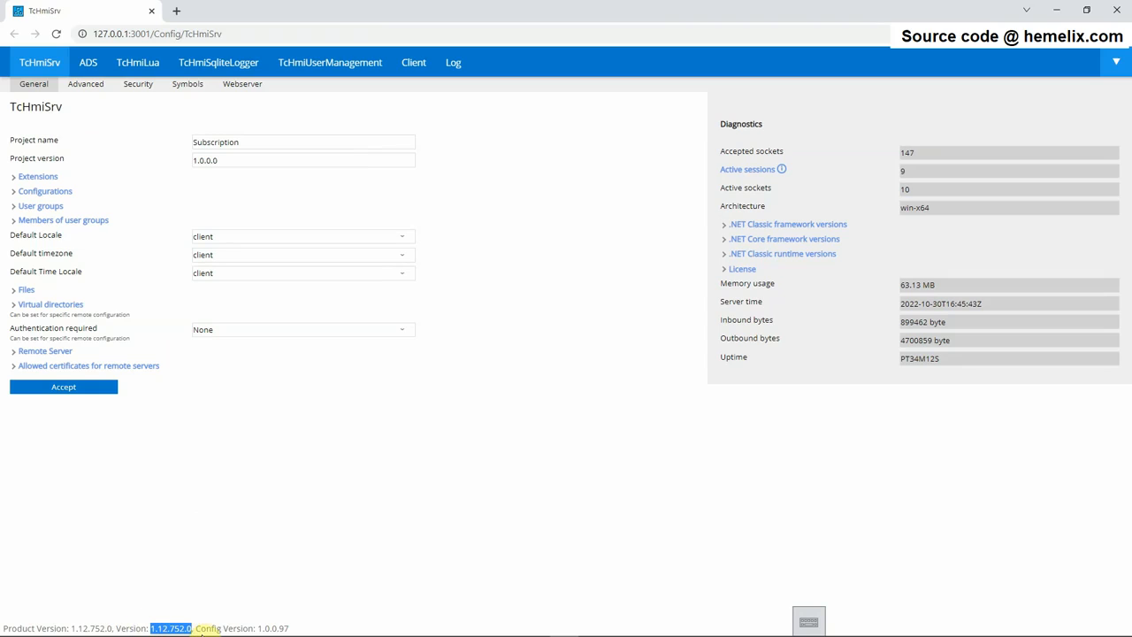
{"action": "mouse_move", "coordinate": [168, 566]}
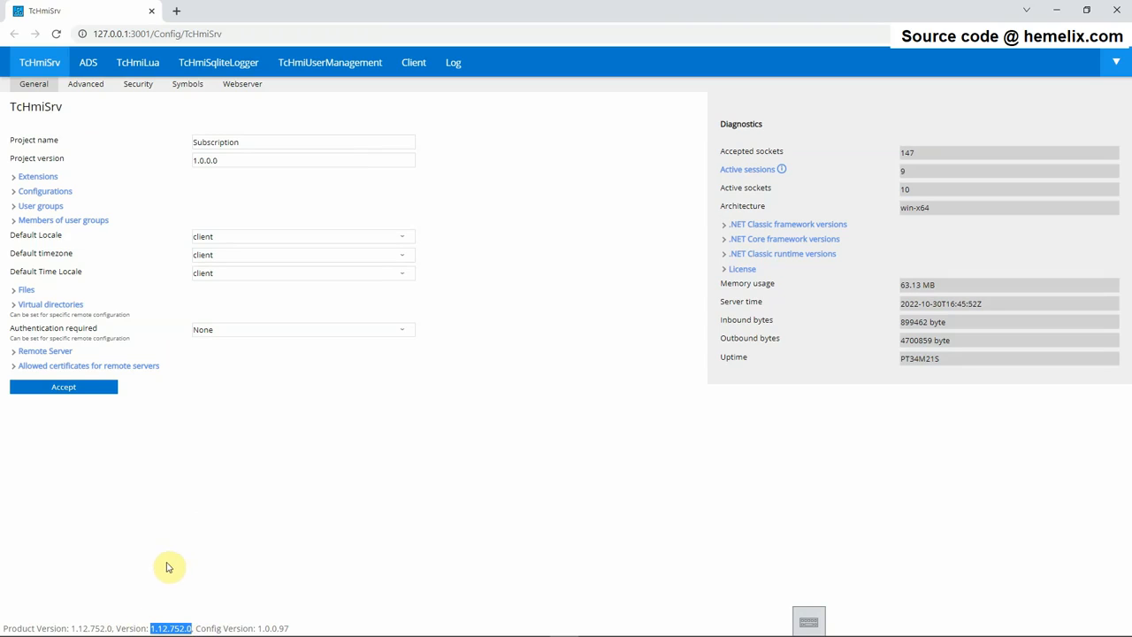
{"action": "mouse_move", "coordinate": [465, 279]}
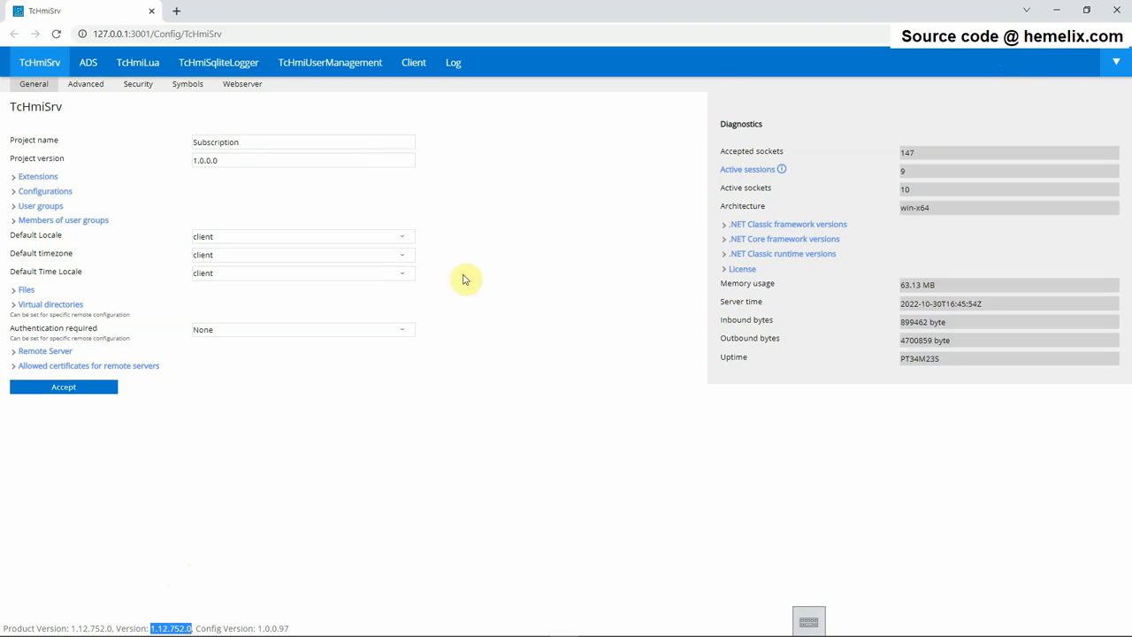
{"action": "mouse_move", "coordinate": [170, 621]}
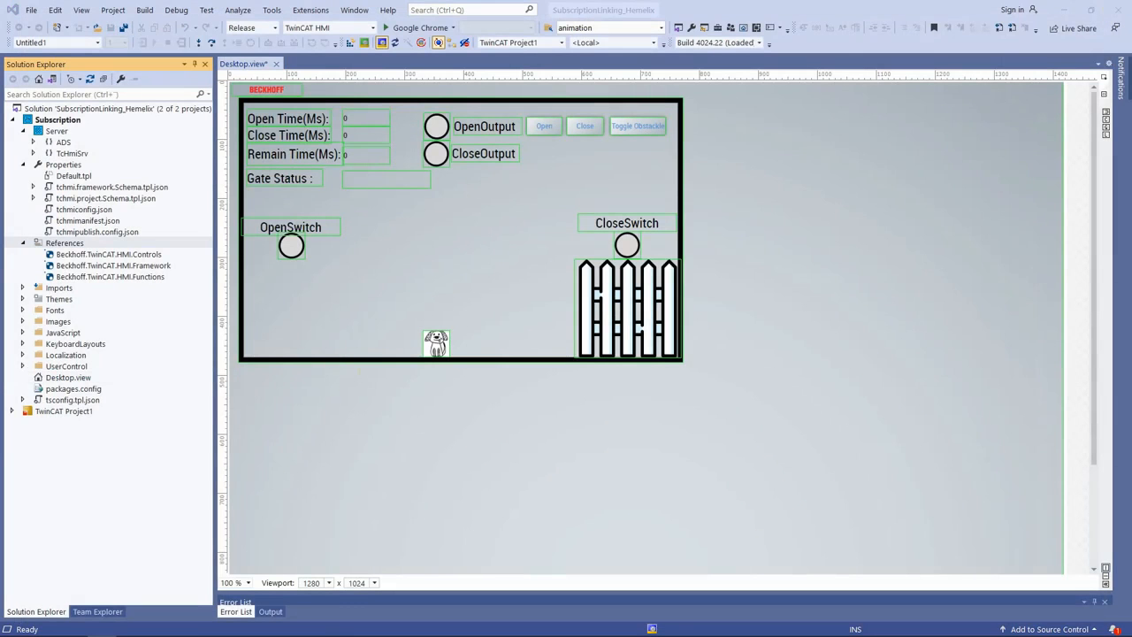
Install NuGet package Beckhoff.TwinCAT.HMI.SqliteHistorize 12.752.0 into the Subscription project
{"action": "left_click", "coordinate": [65, 244]}
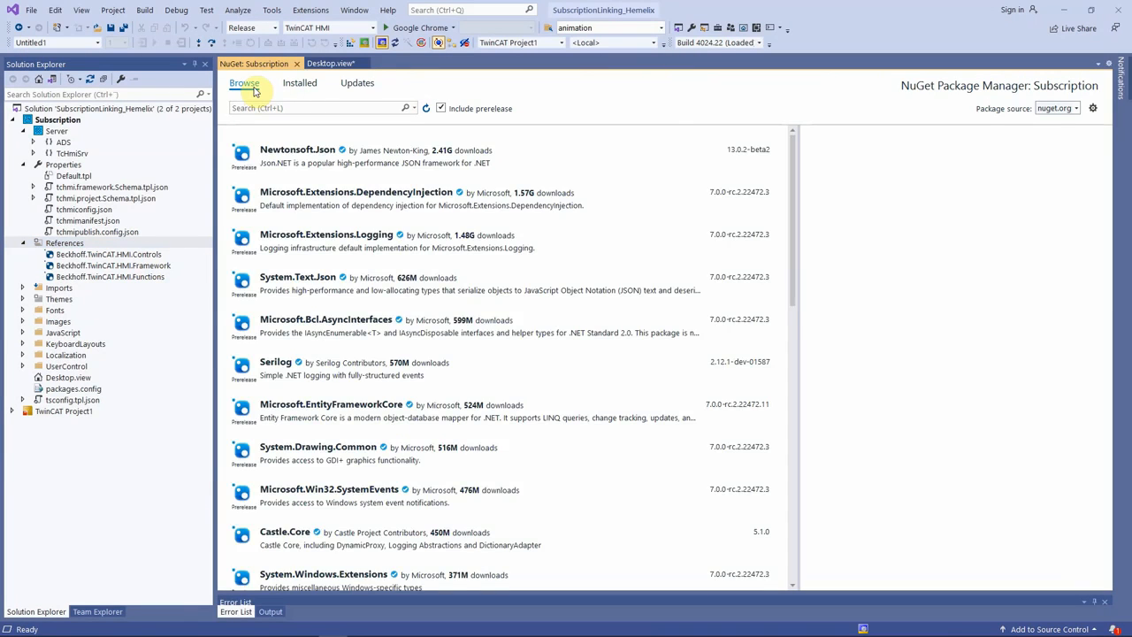
{"action": "left_click", "coordinate": [354, 155]}
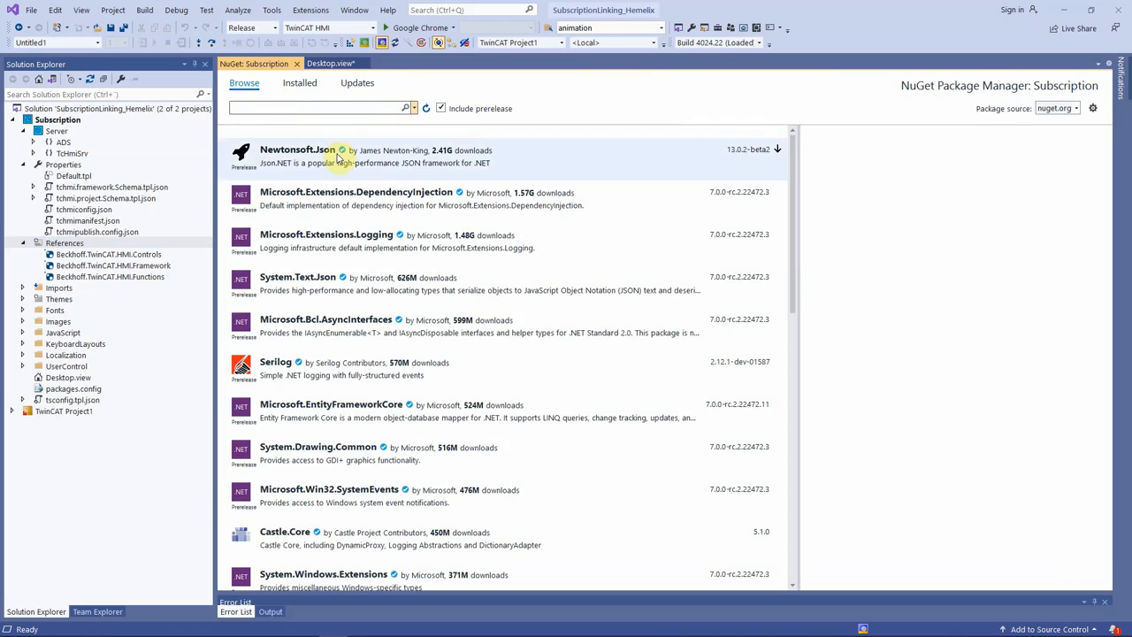
{"action": "type", "text": "twin"}
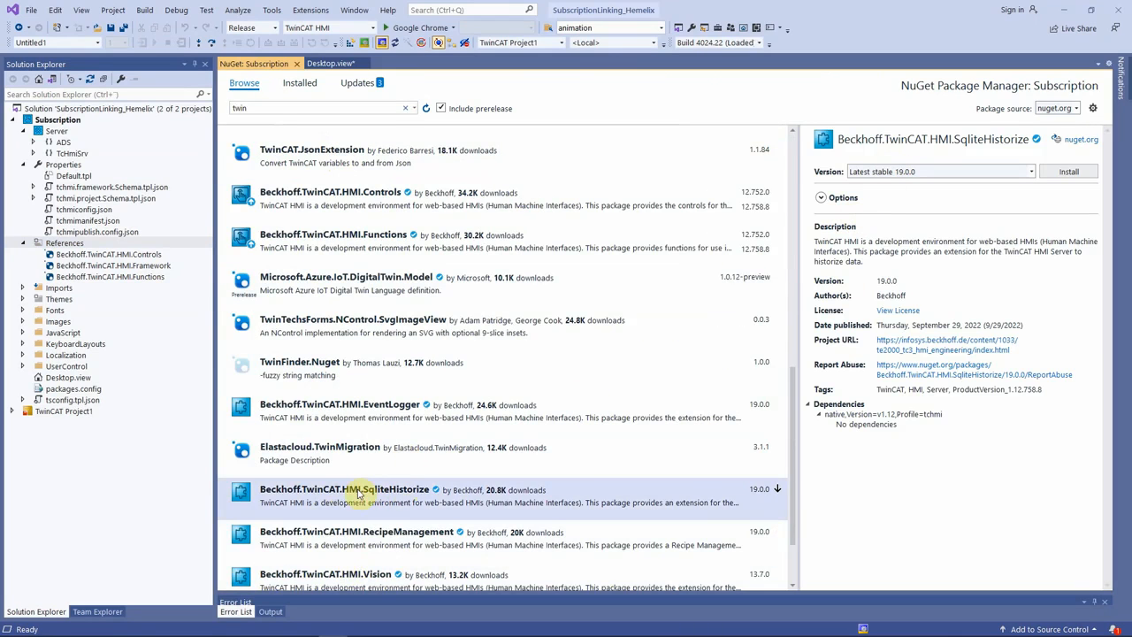
{"action": "mouse_move", "coordinate": [433, 503]}
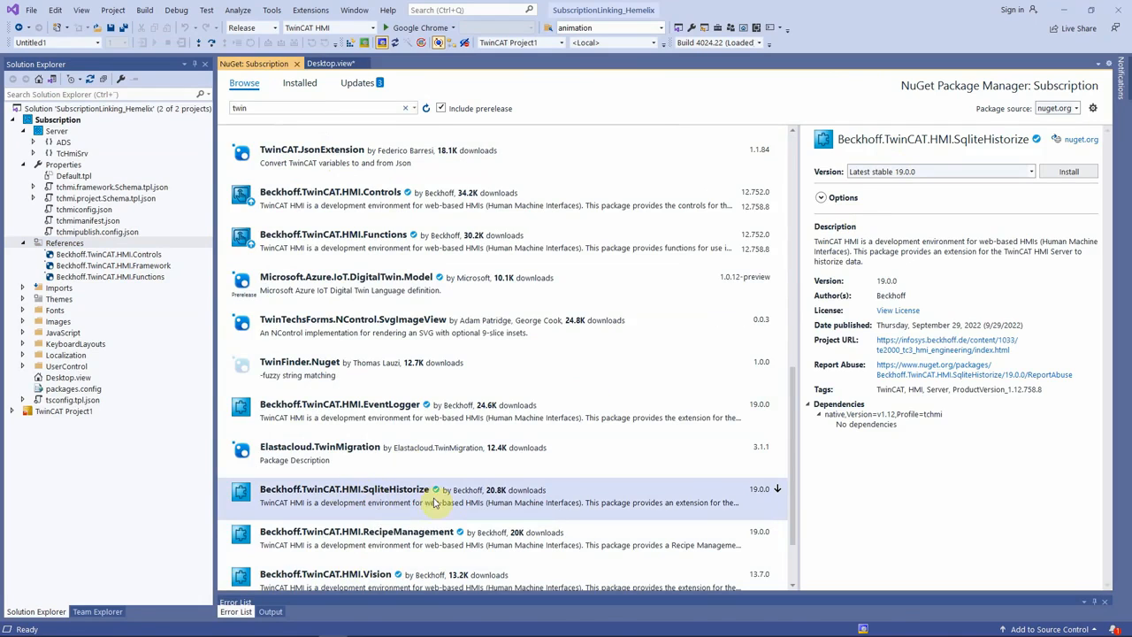
{"action": "left_click", "coordinate": [1030, 171]}
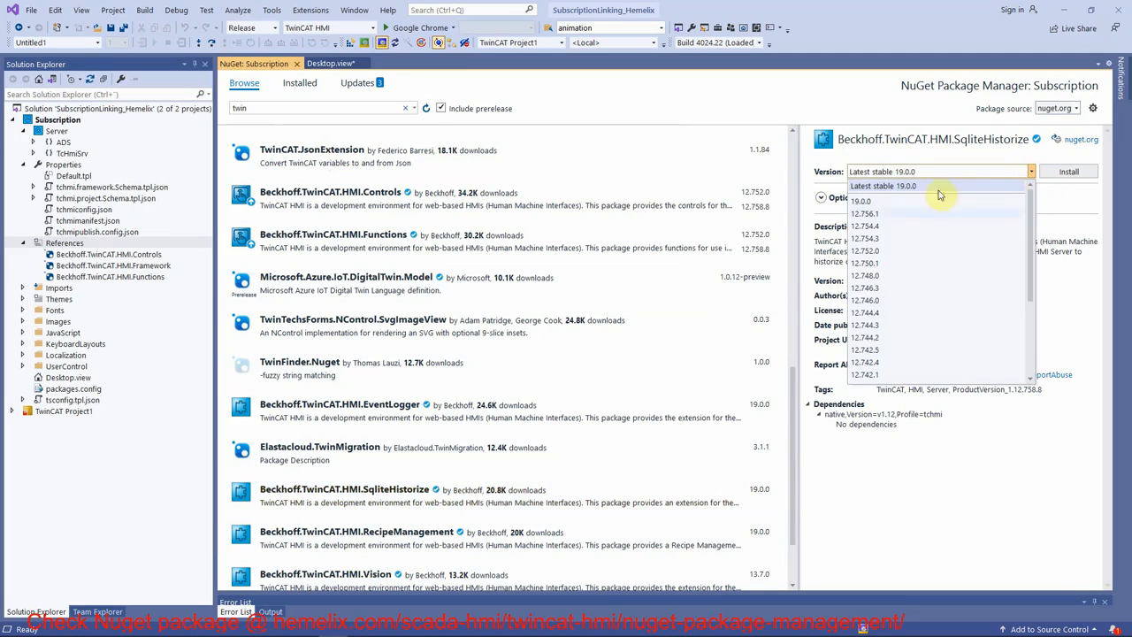
{"action": "left_click", "coordinate": [864, 250]}
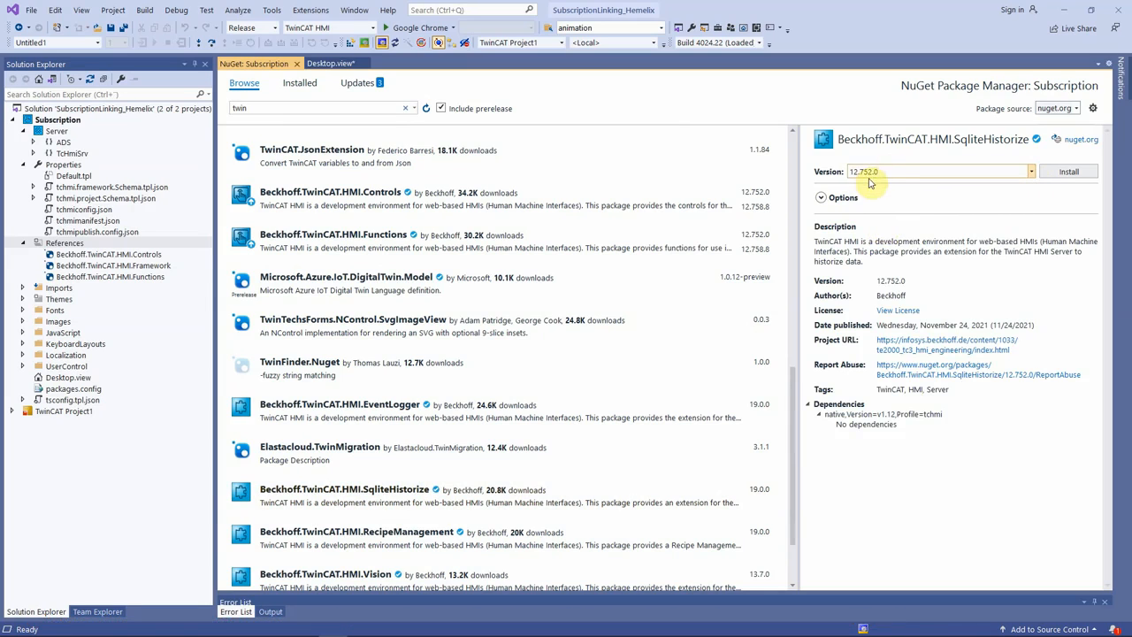
{"action": "mouse_move", "coordinate": [966, 215]}
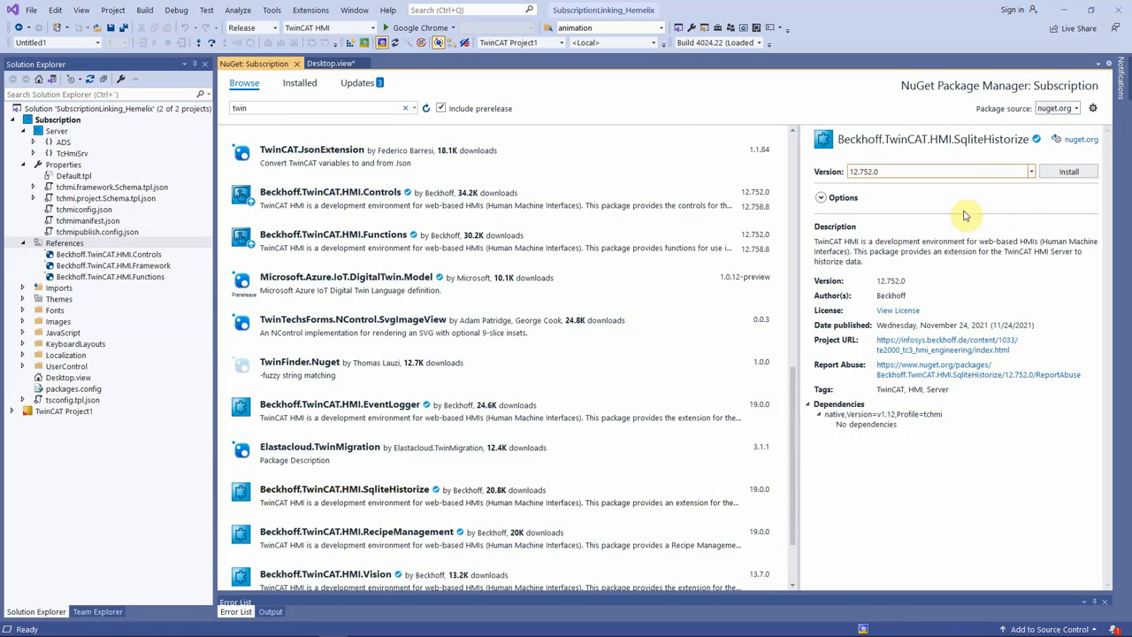
{"action": "left_click", "coordinate": [1069, 171]}
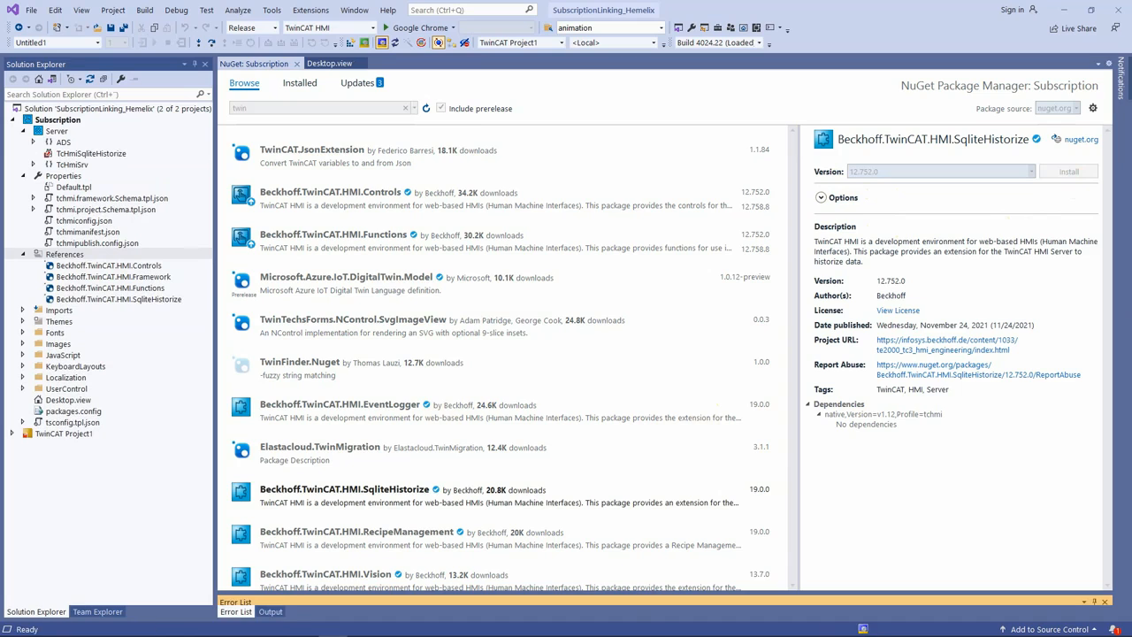
{"action": "left_click", "coordinate": [310, 9]}
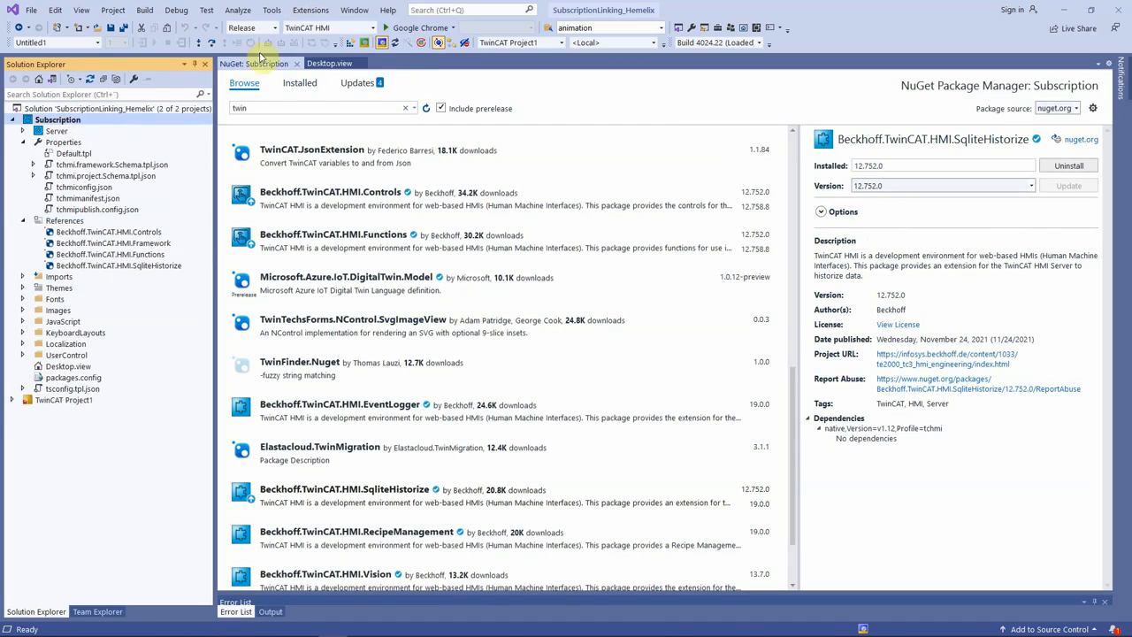
{"action": "left_click", "coordinate": [310, 10]}
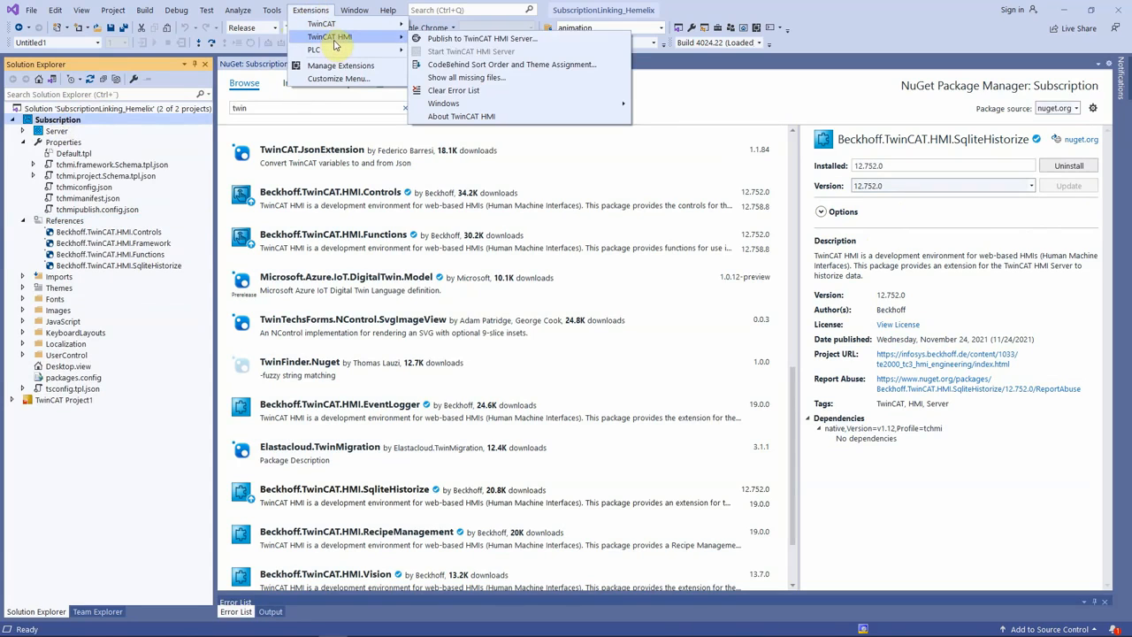
{"action": "mouse_move", "coordinate": [443, 103]}
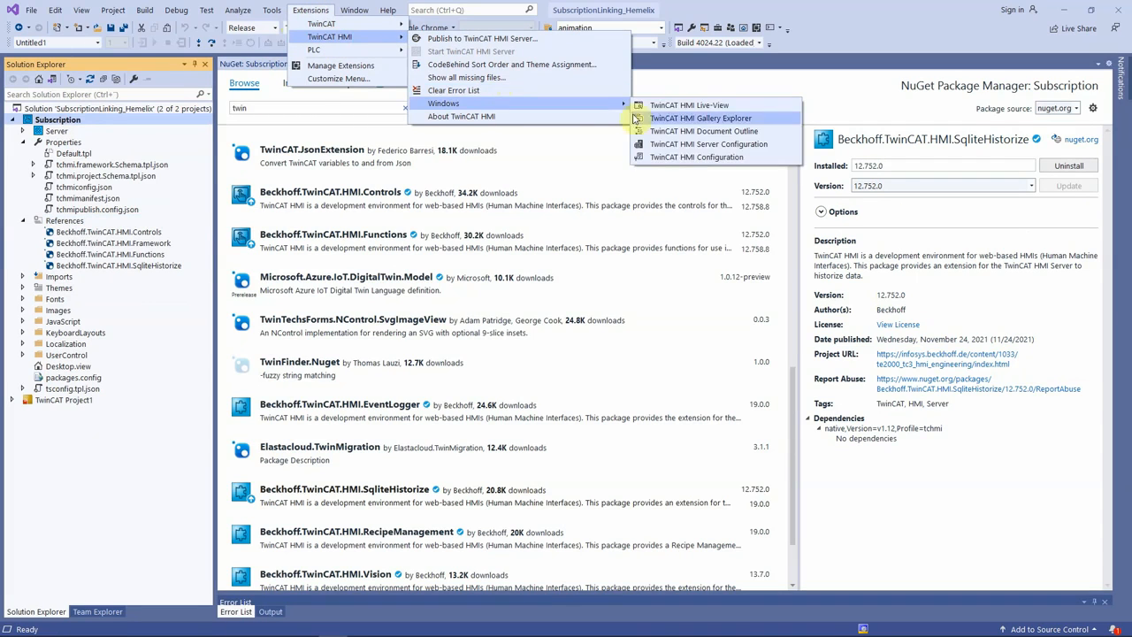
In TwinCAT HMI Configuration, historize remainingTime: 10000 entries, 1 s interval
{"action": "left_click", "coordinate": [696, 157]}
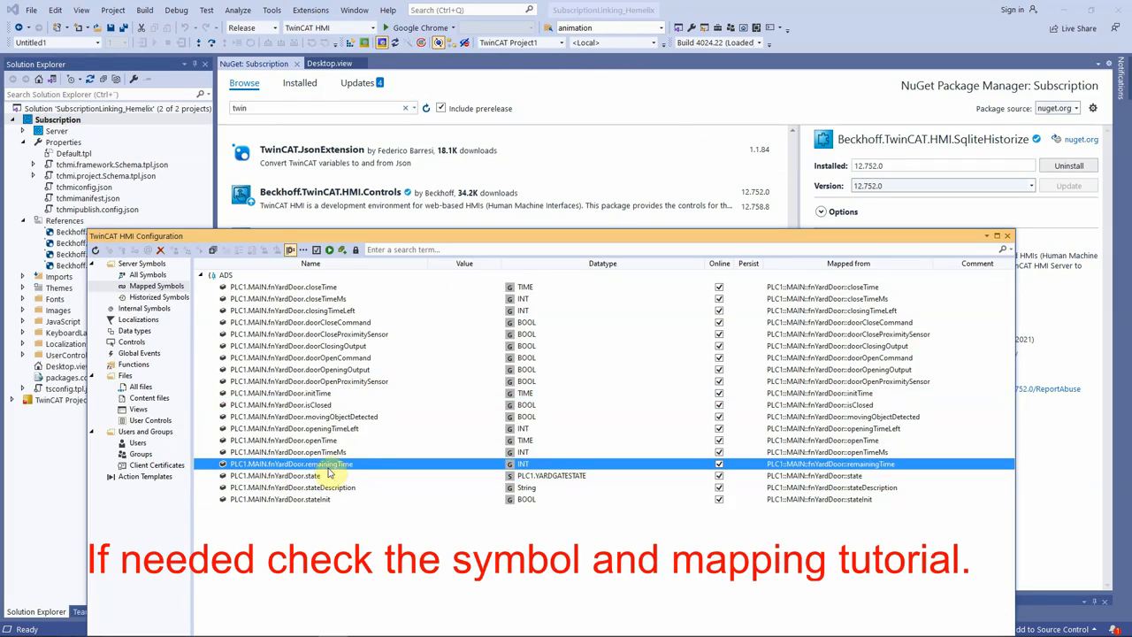
{"action": "right_click", "coordinate": [292, 464]}
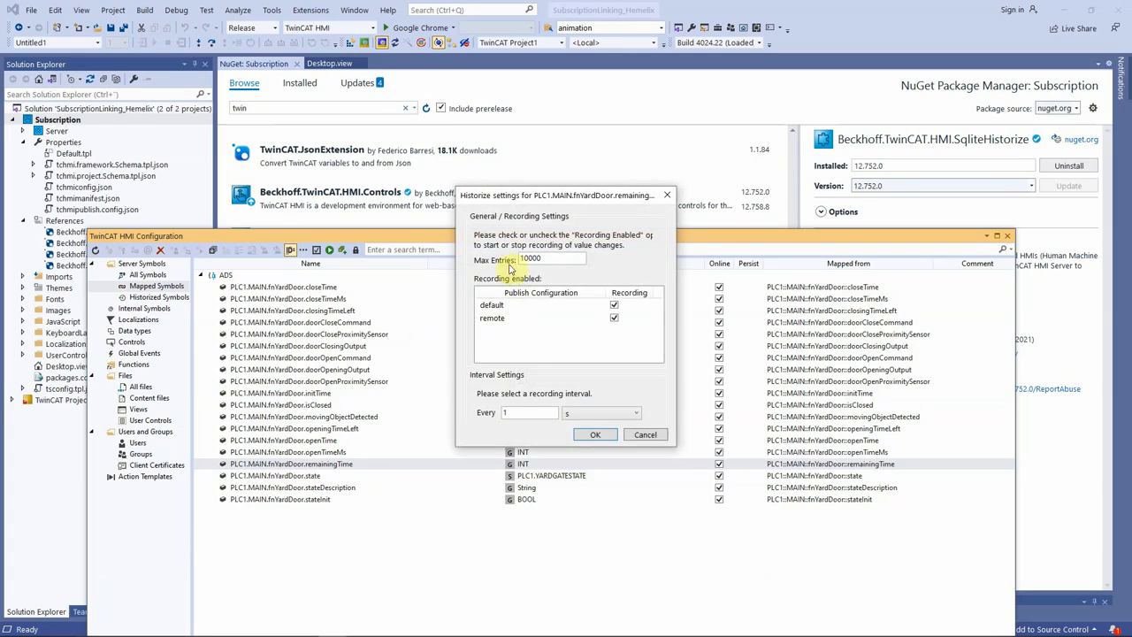
{"action": "mouse_move", "coordinate": [558, 361]}
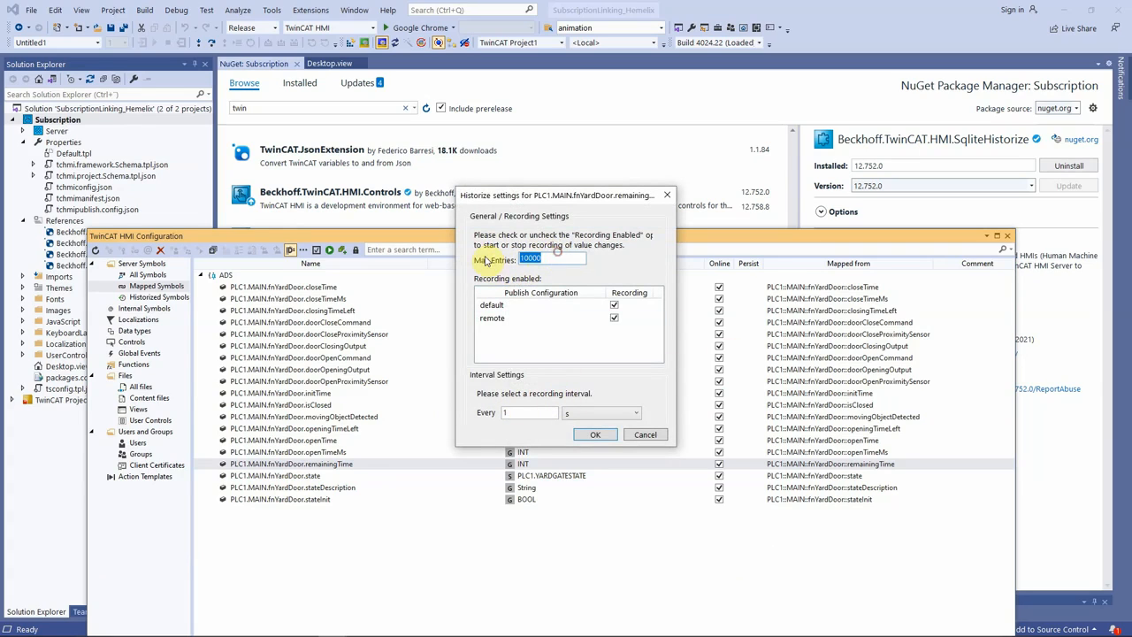
{"action": "mouse_move", "coordinate": [627, 272]}
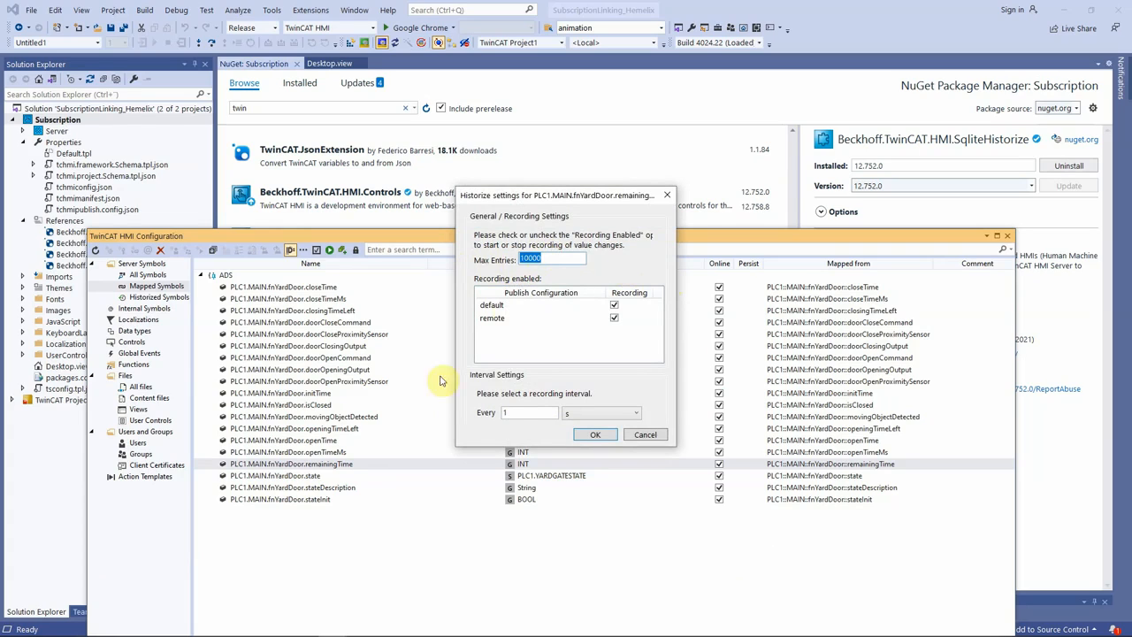
{"action": "left_click", "coordinate": [528, 413]}
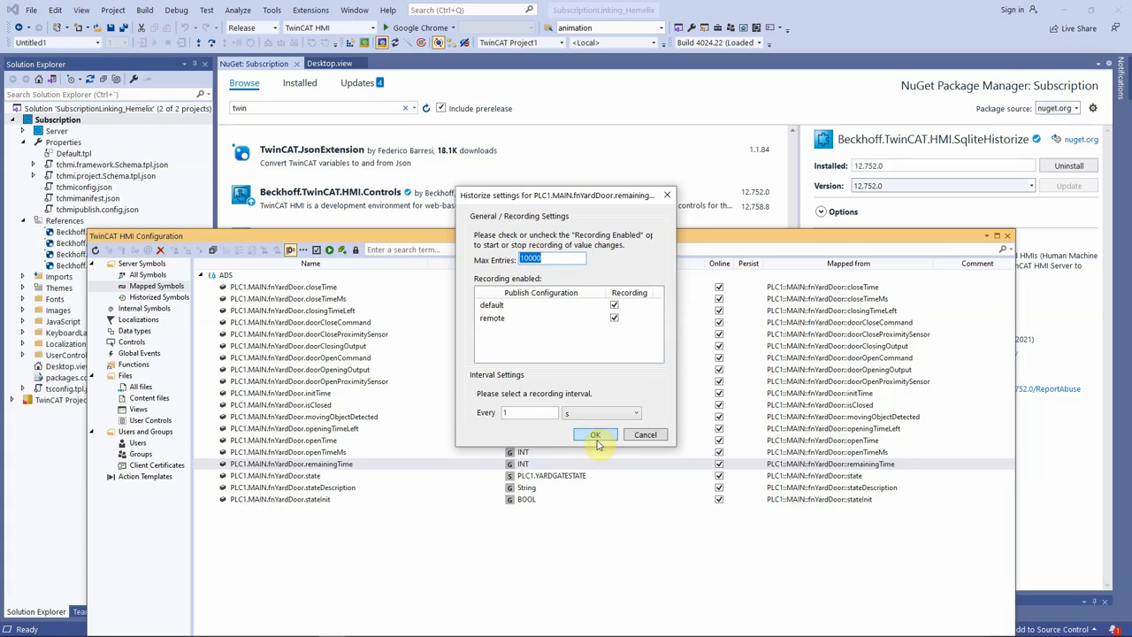
{"action": "left_click", "coordinate": [594, 434]}
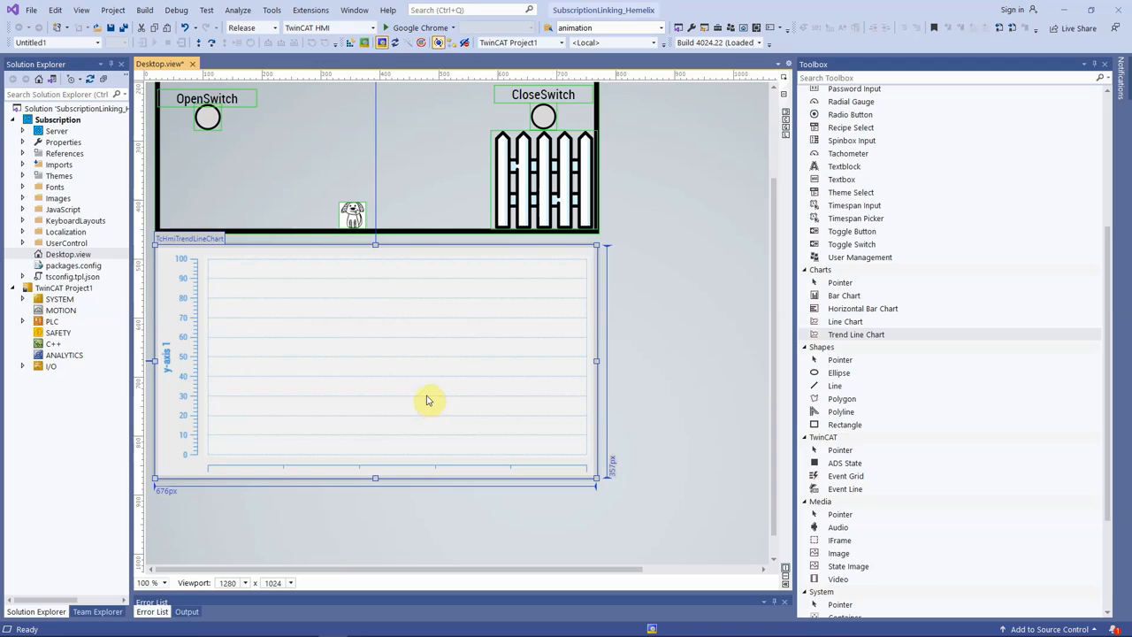
{"action": "mouse_move", "coordinate": [722, 417]}
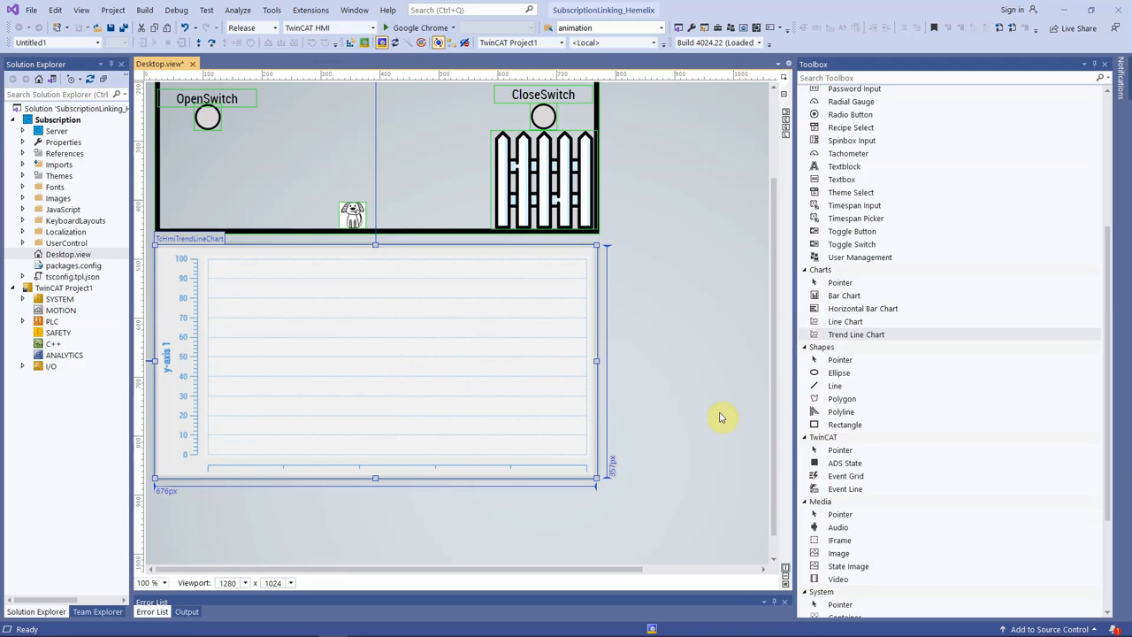
{"action": "mouse_move", "coordinate": [712, 416]}
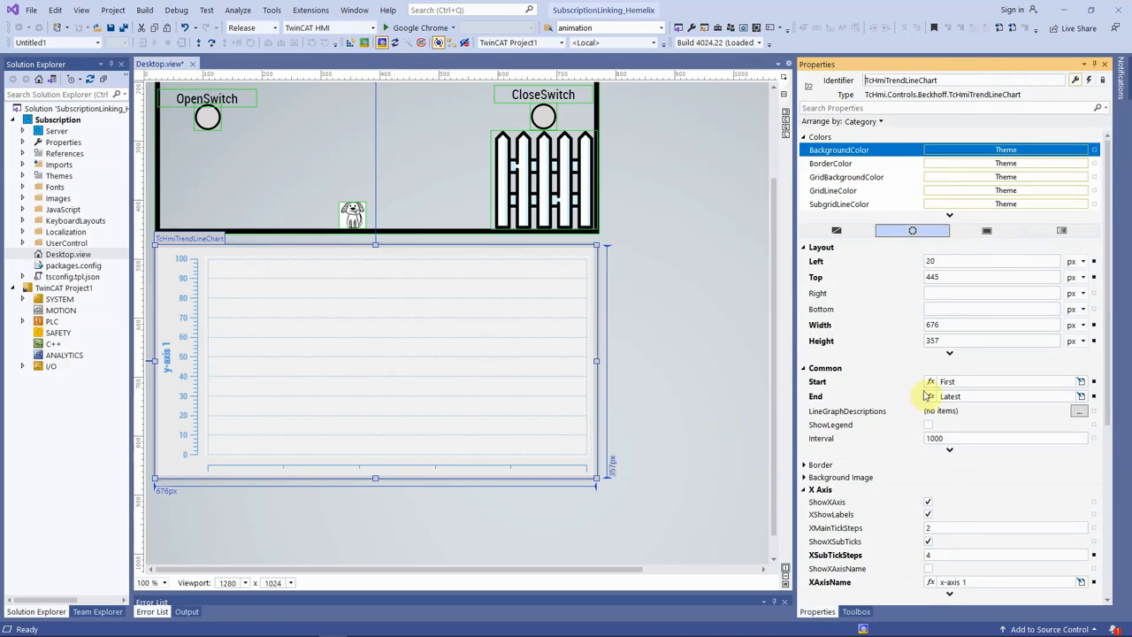
Name the chart's x-axis Open/Close Time, set 20 main tick steps, hide labels
{"action": "scroll", "scroll_direction": "down", "scroll_amount": 3}
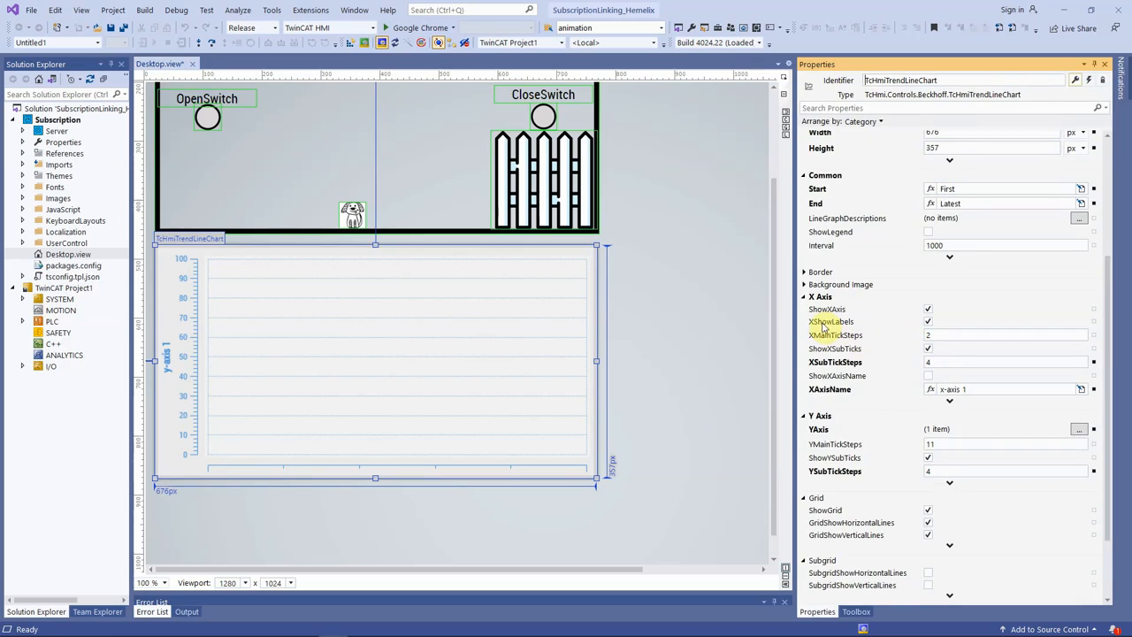
{"action": "left_click", "coordinate": [1004, 389]}
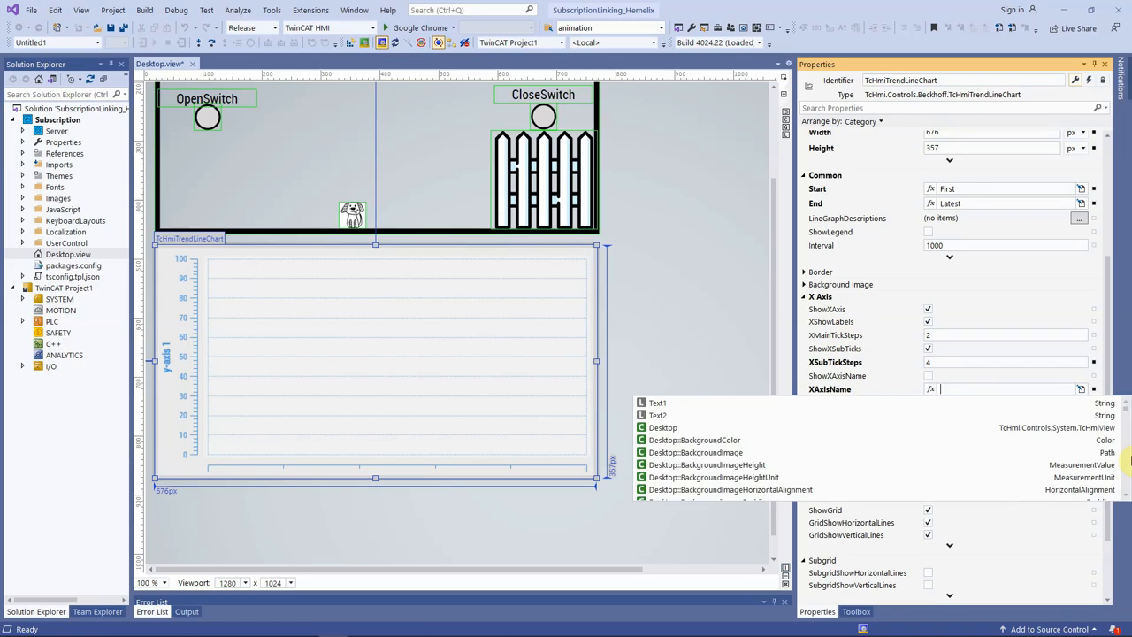
{"action": "type", "text": "Open/Close Time"}
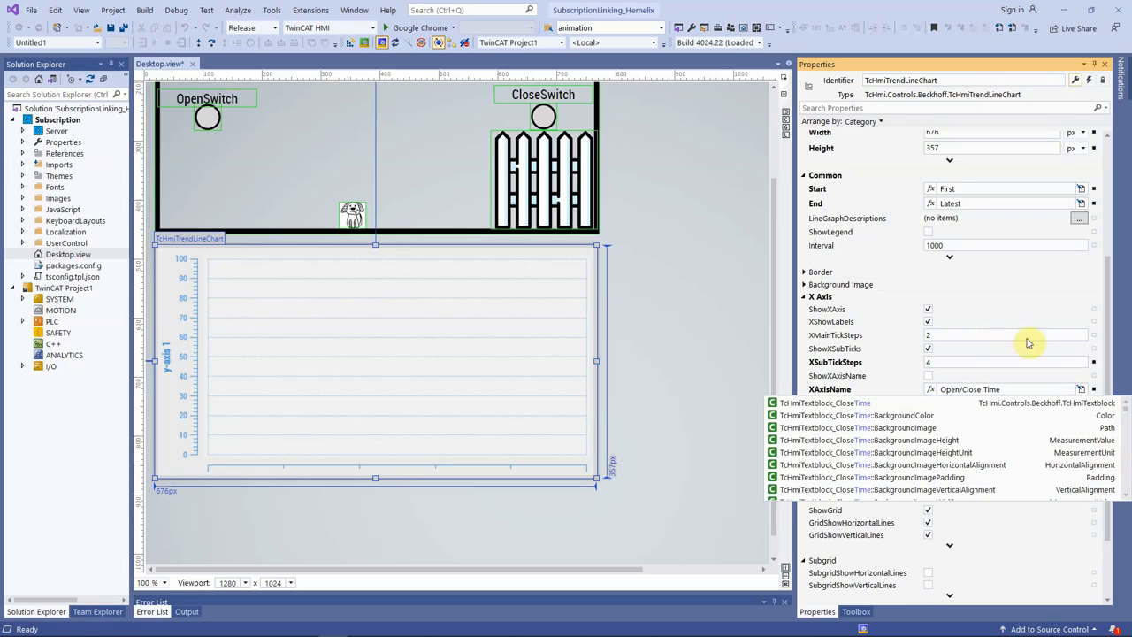
{"action": "left_click", "coordinate": [1004, 334]}
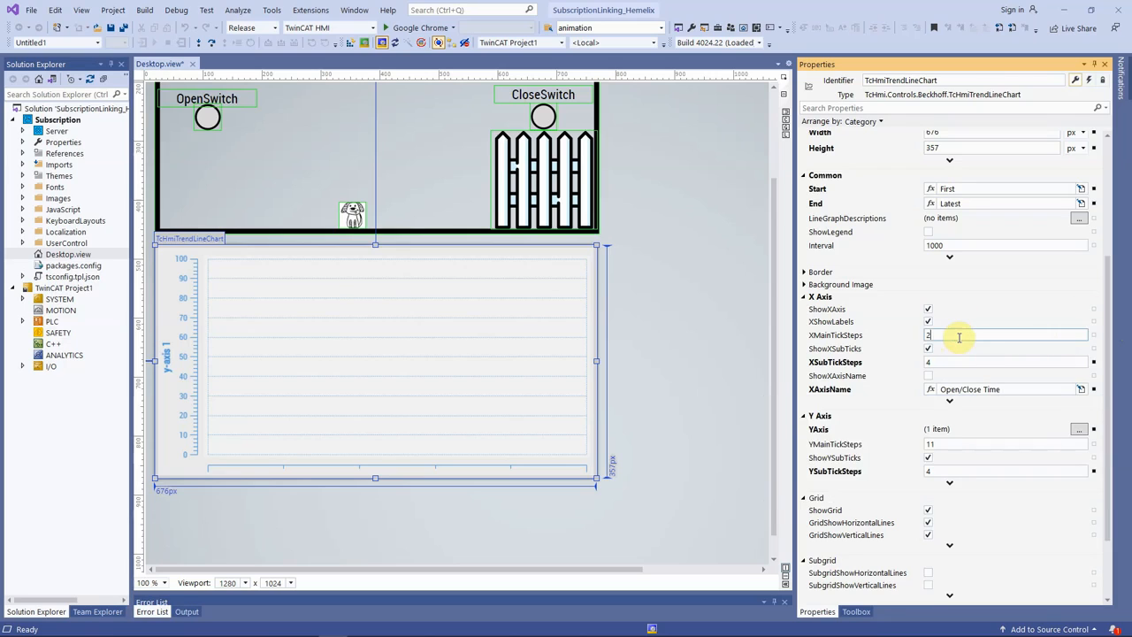
{"action": "type", "text": "20"}
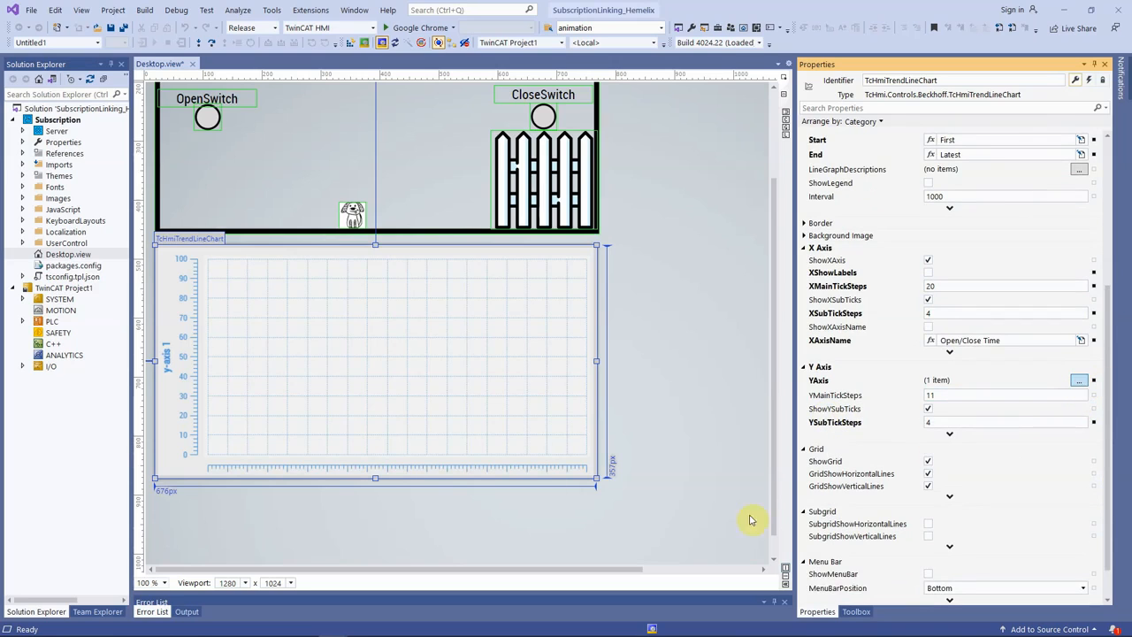
Scale the y-axis to 15500 and title it Remaining Time in bold 15 px
{"action": "left_click", "coordinate": [1079, 380]}
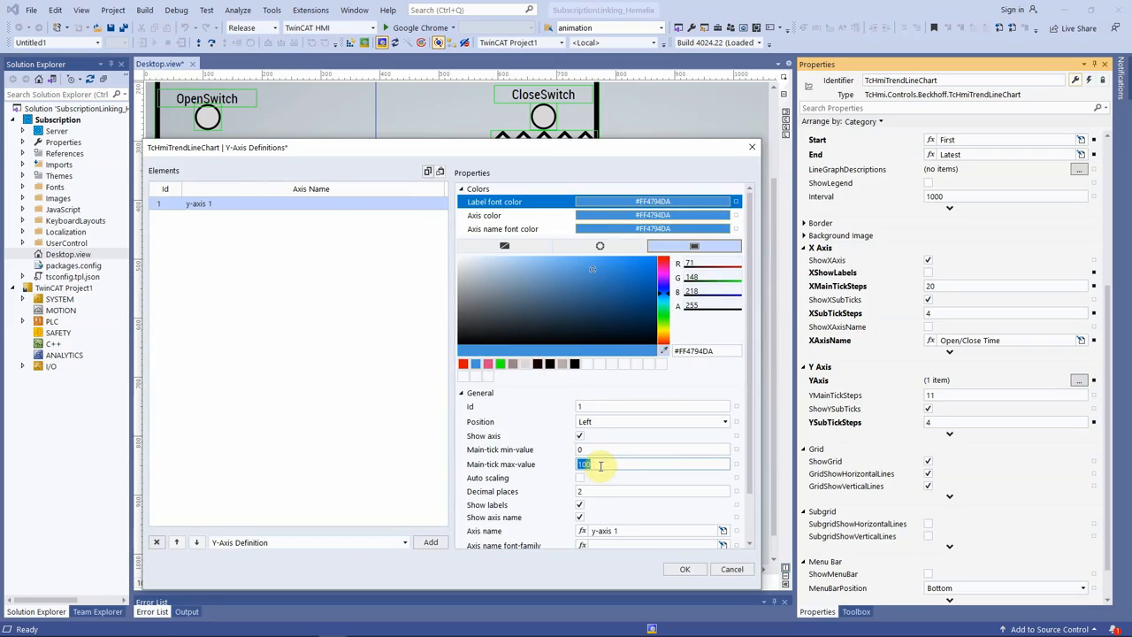
{"action": "type", "text": "15"}
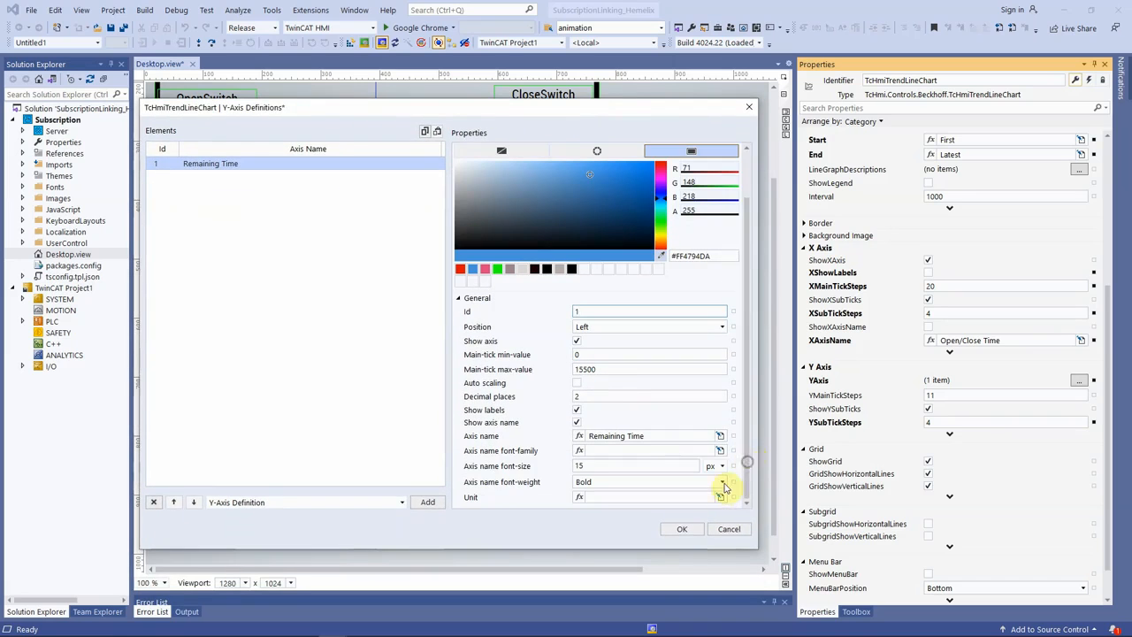
{"action": "left_click", "coordinate": [682, 528]}
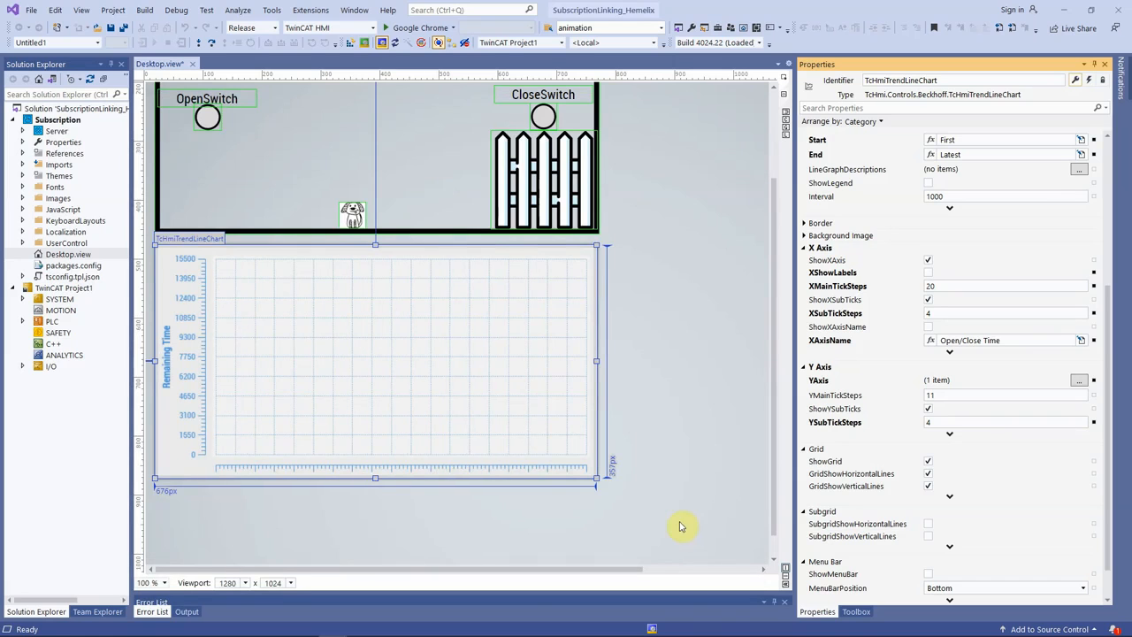
{"action": "mouse_move", "coordinate": [682, 526]}
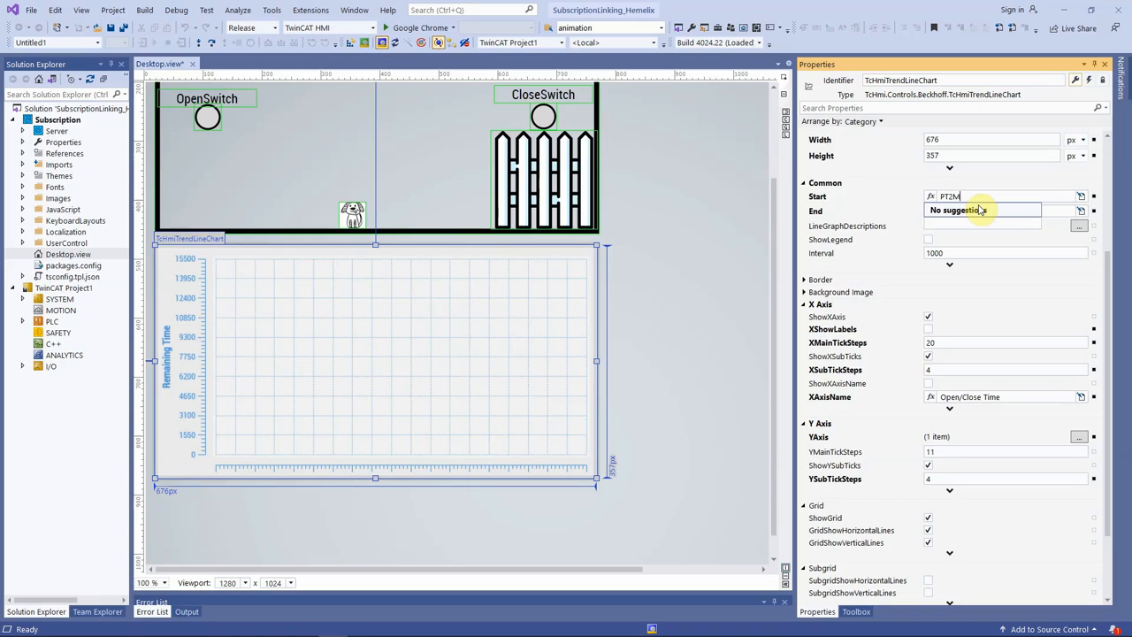
{"action": "mouse_move", "coordinate": [995, 195]}
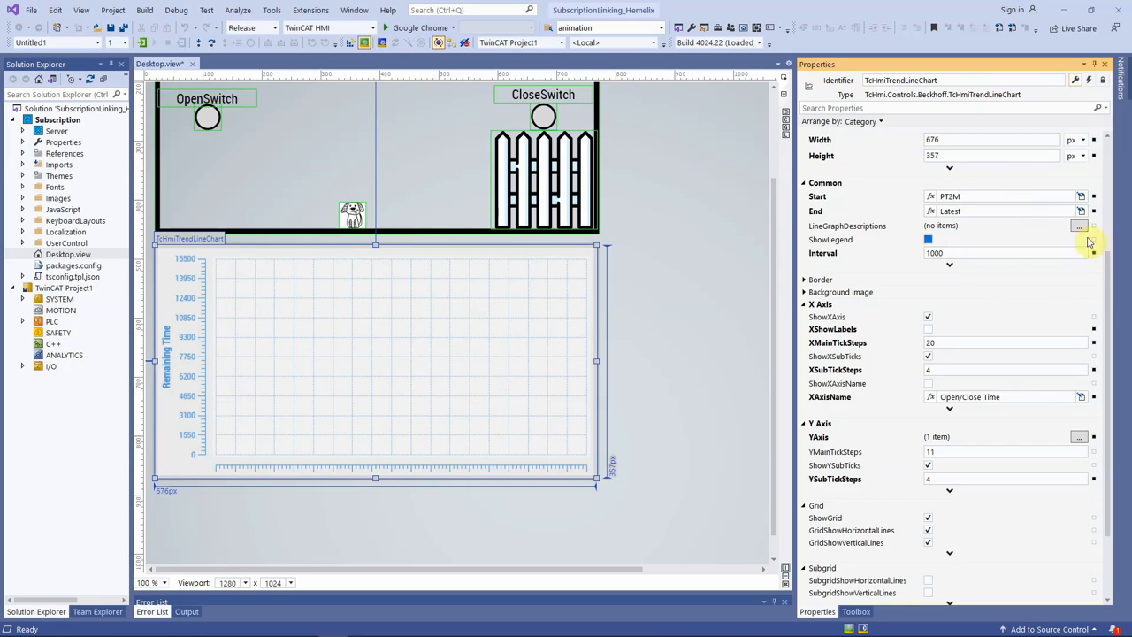
Add a line graph for historized PLC1.MAIN.fnYardDoor.remainingTime with a red line
{"action": "left_click", "coordinate": [1078, 225]}
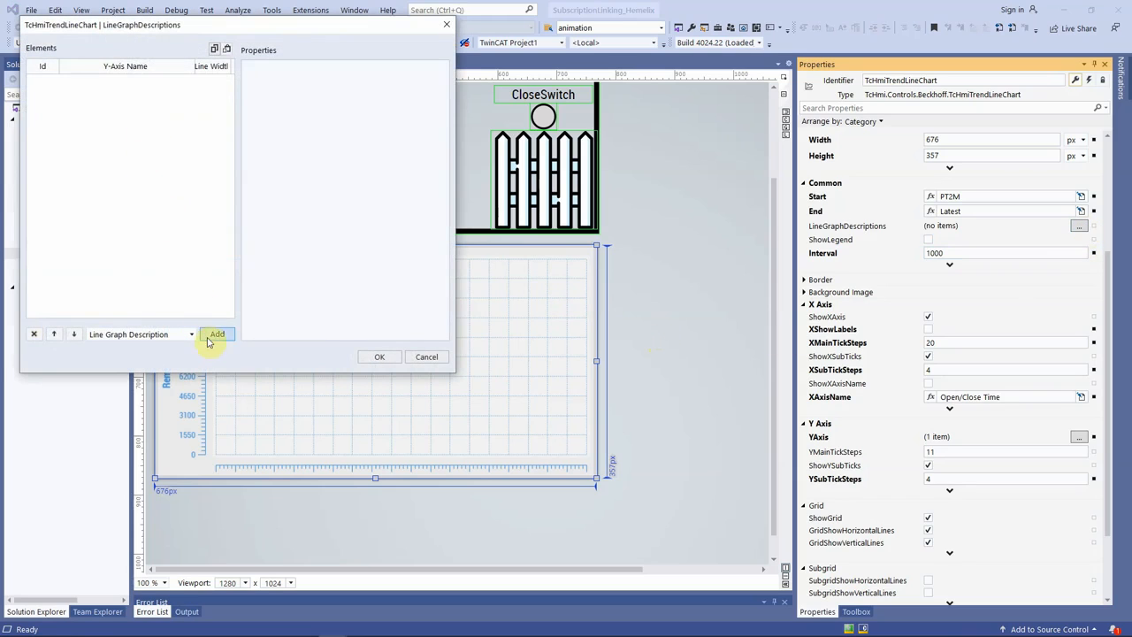
{"action": "left_click", "coordinate": [217, 335]}
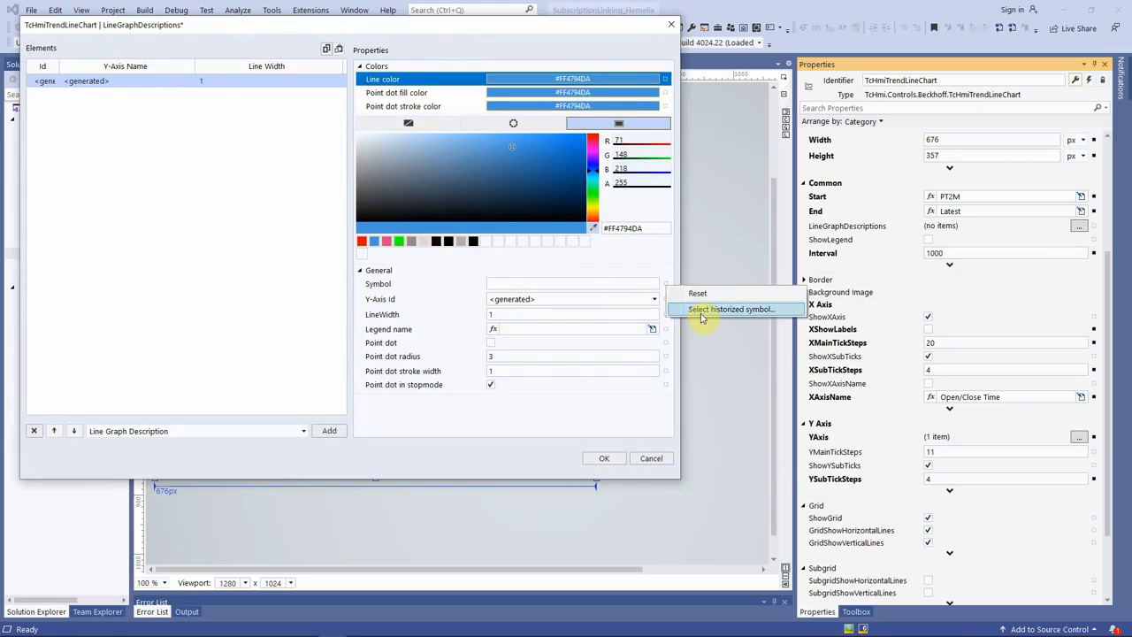
{"action": "left_click", "coordinate": [733, 309]}
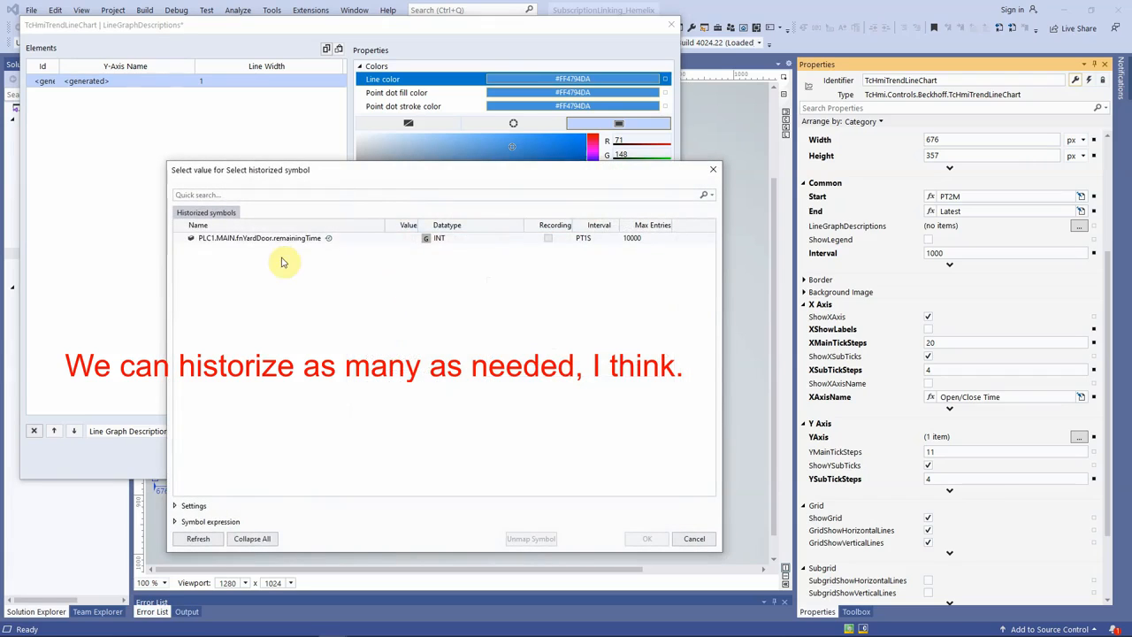
{"action": "left_click", "coordinate": [270, 238]}
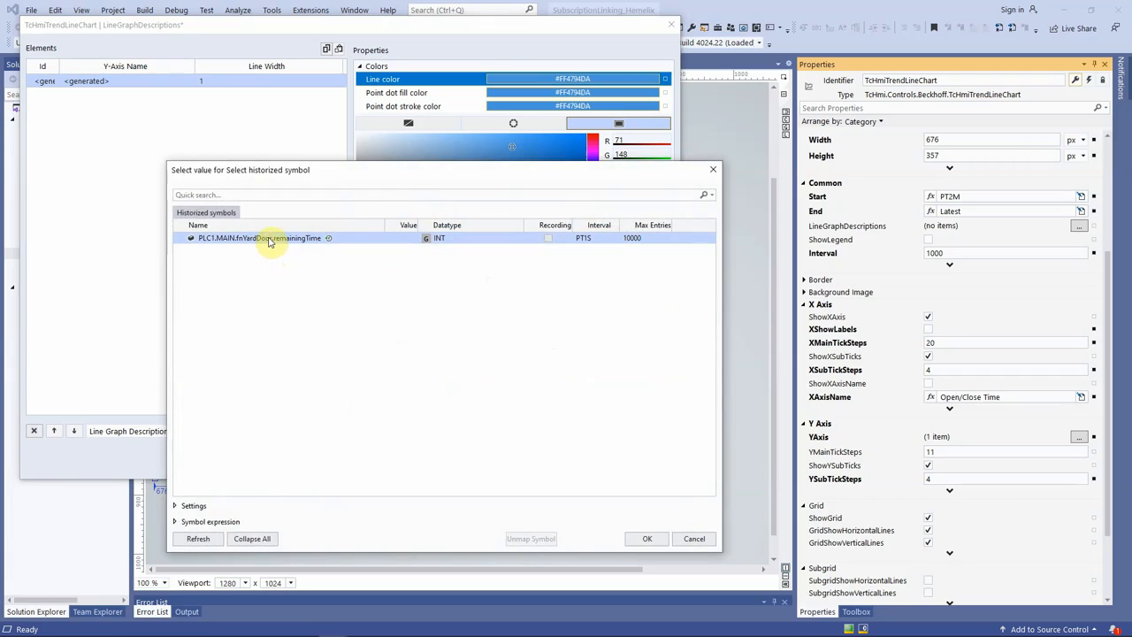
{"action": "mouse_move", "coordinate": [465, 407]}
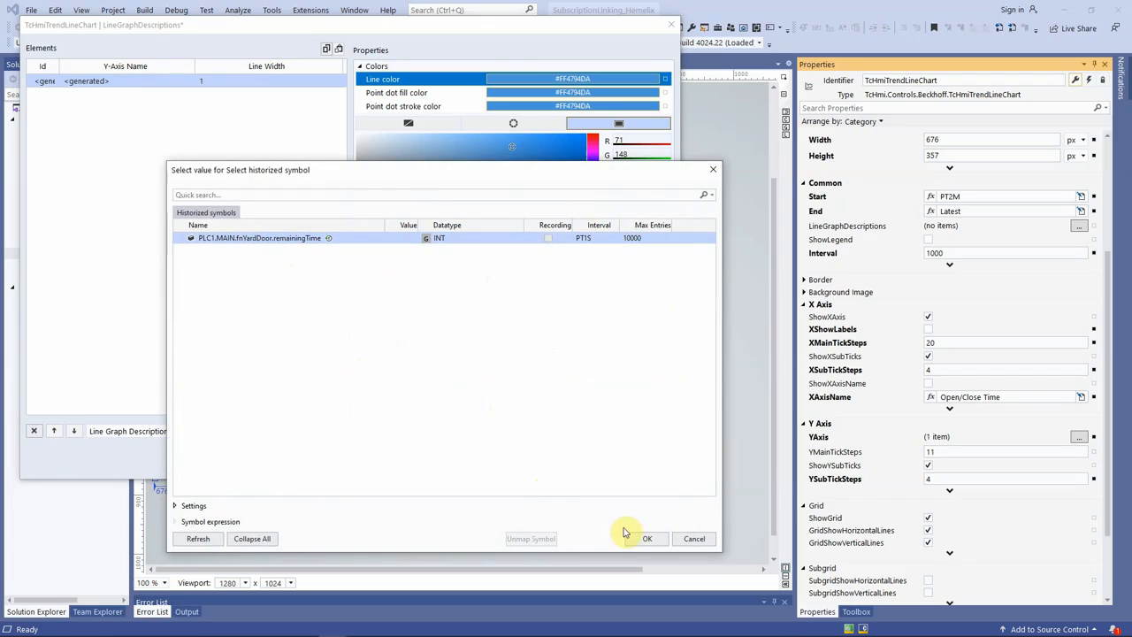
{"action": "left_click", "coordinate": [646, 538]}
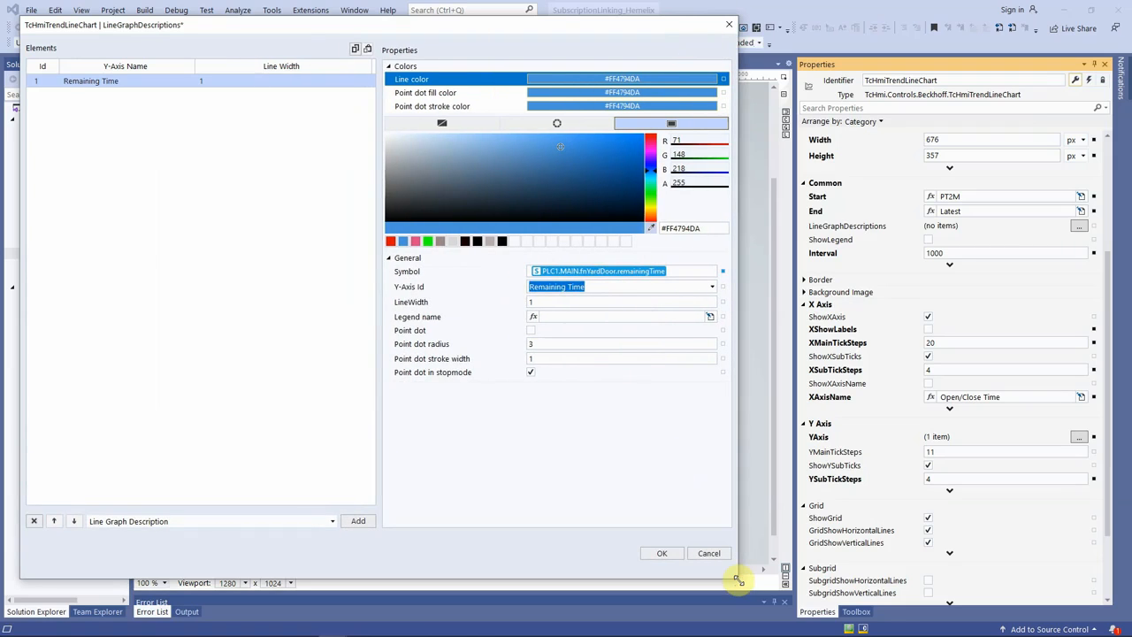
{"action": "mouse_move", "coordinate": [739, 568]}
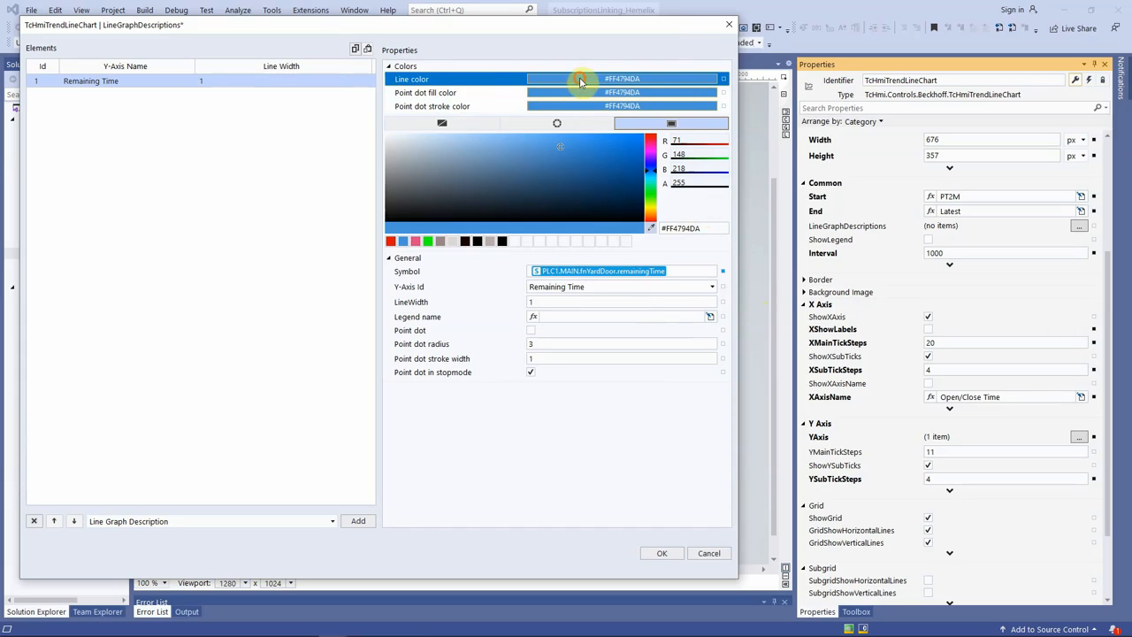
{"action": "left_click", "coordinate": [390, 240]}
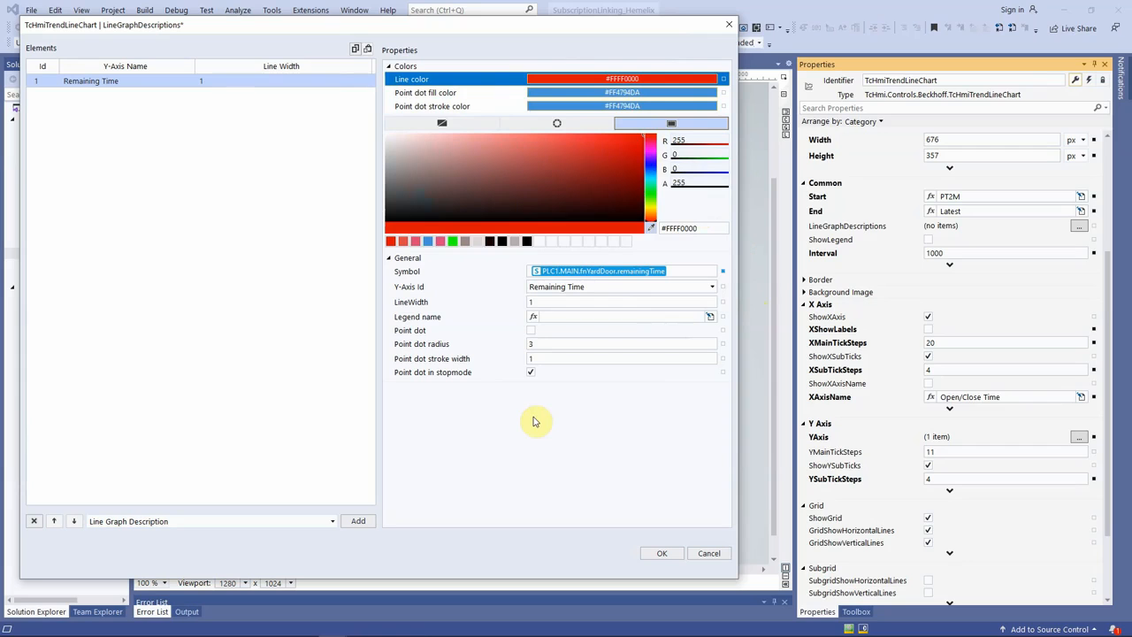
Confirm the Remaining Time line graph descriptions and enable the chart's ShowMenuBar property
{"action": "left_click", "coordinate": [662, 553]}
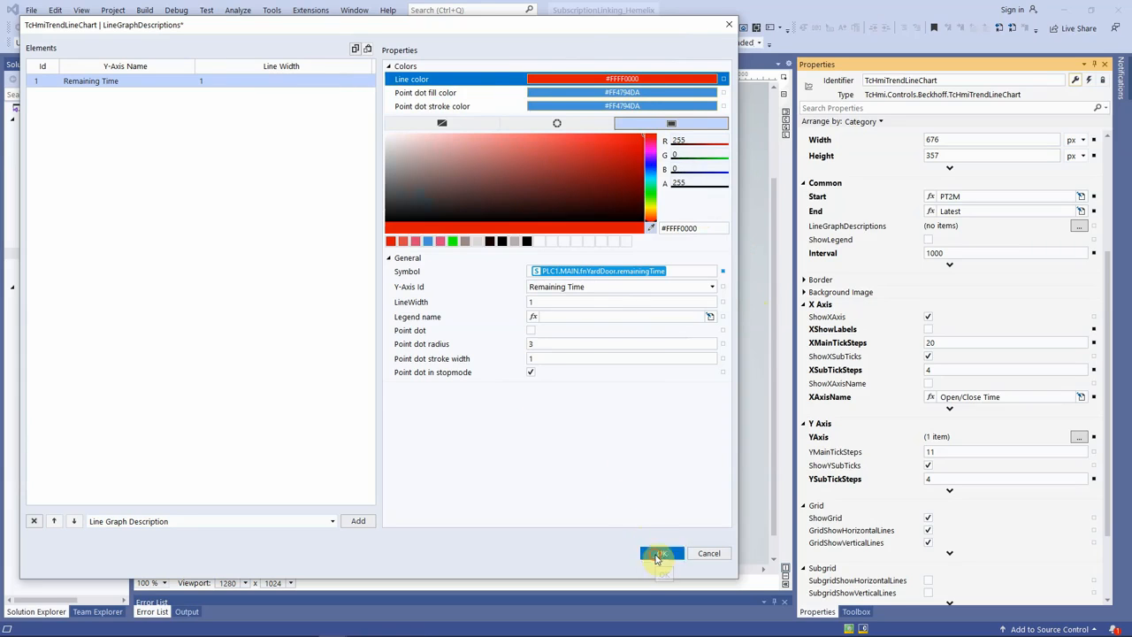
{"action": "left_click", "coordinate": [662, 553]}
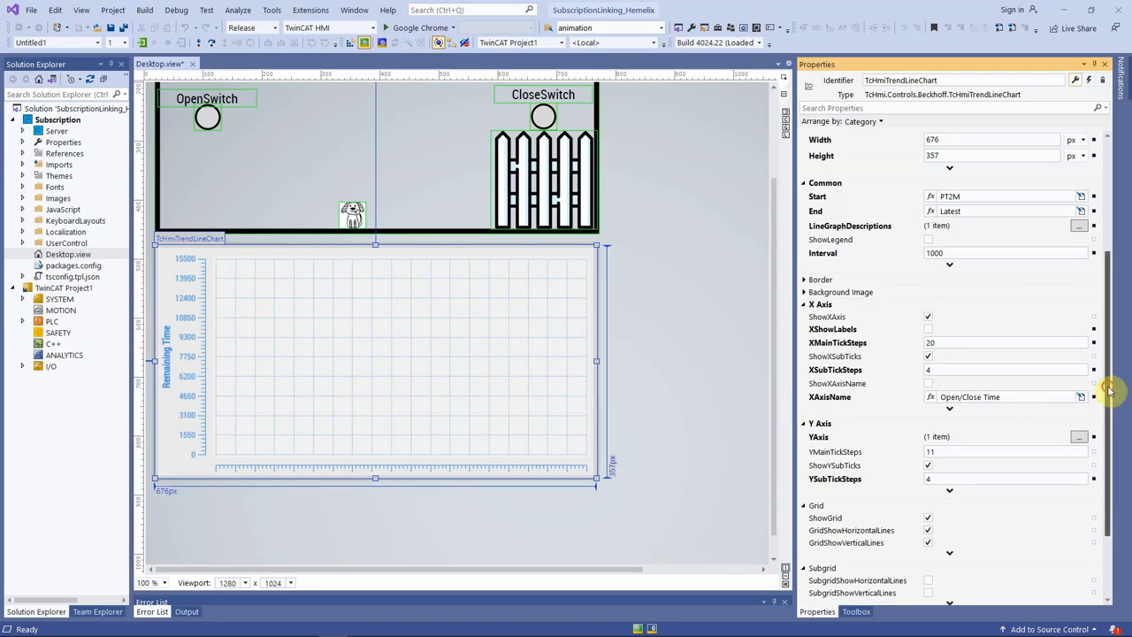
{"action": "scroll", "scroll_direction": "down", "scroll_amount": 3}
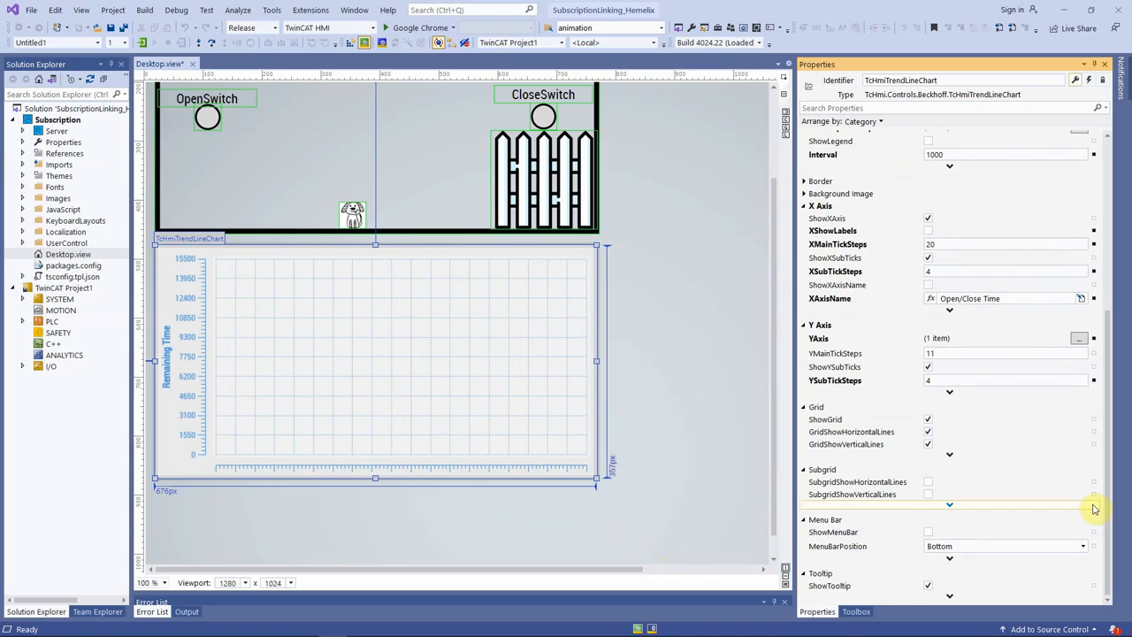
{"action": "mouse_move", "coordinate": [856, 465]}
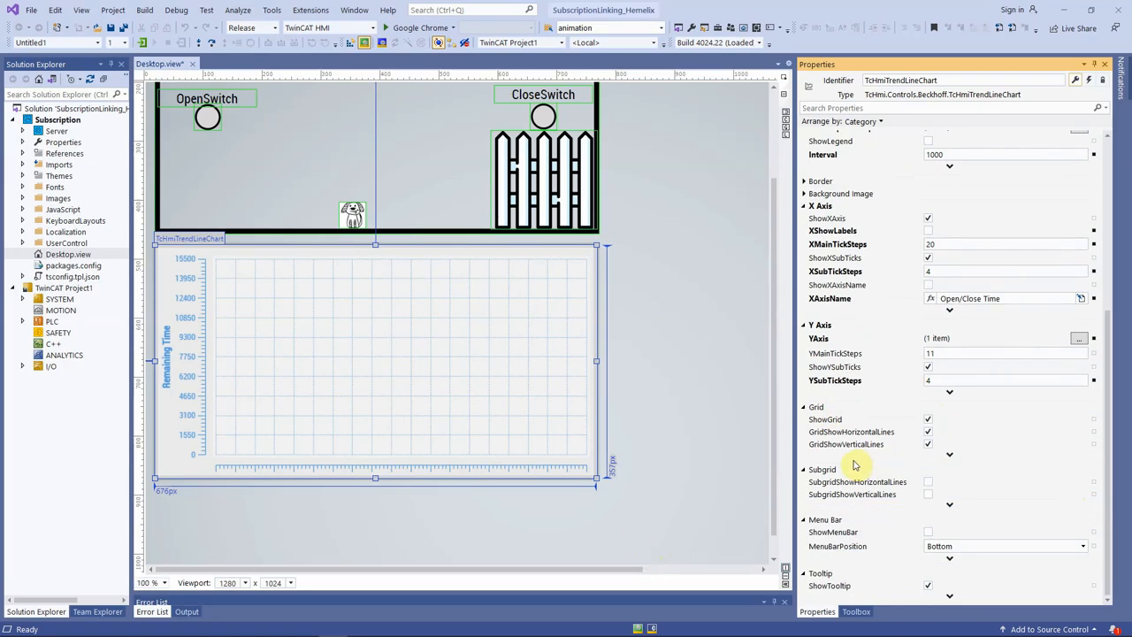
{"action": "mouse_move", "coordinate": [867, 500]}
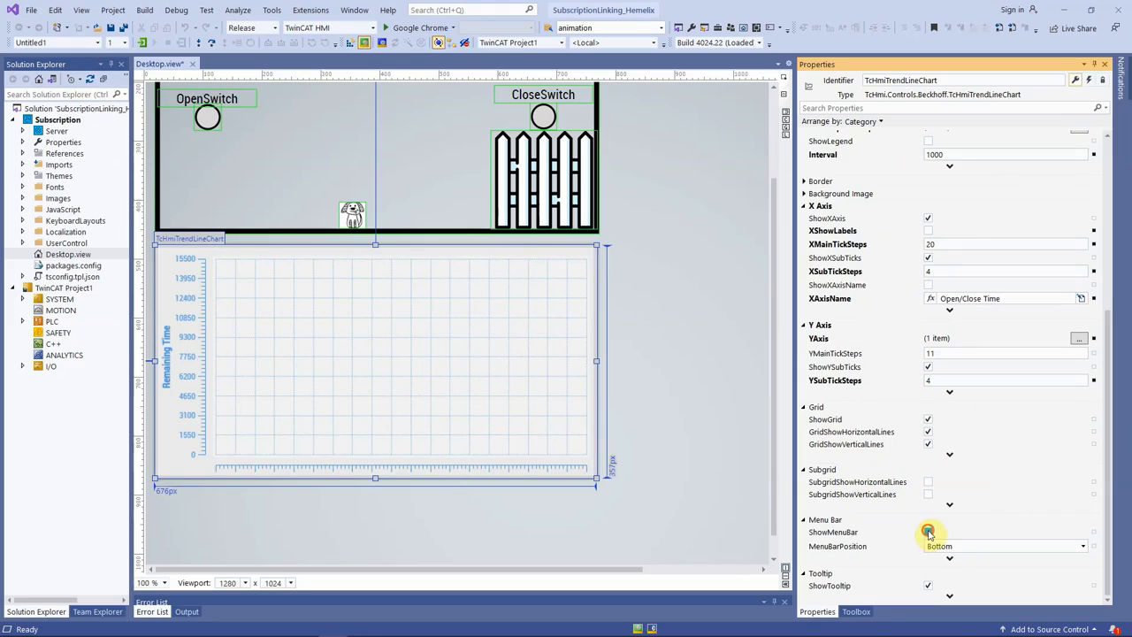
{"action": "left_click", "coordinate": [928, 532]}
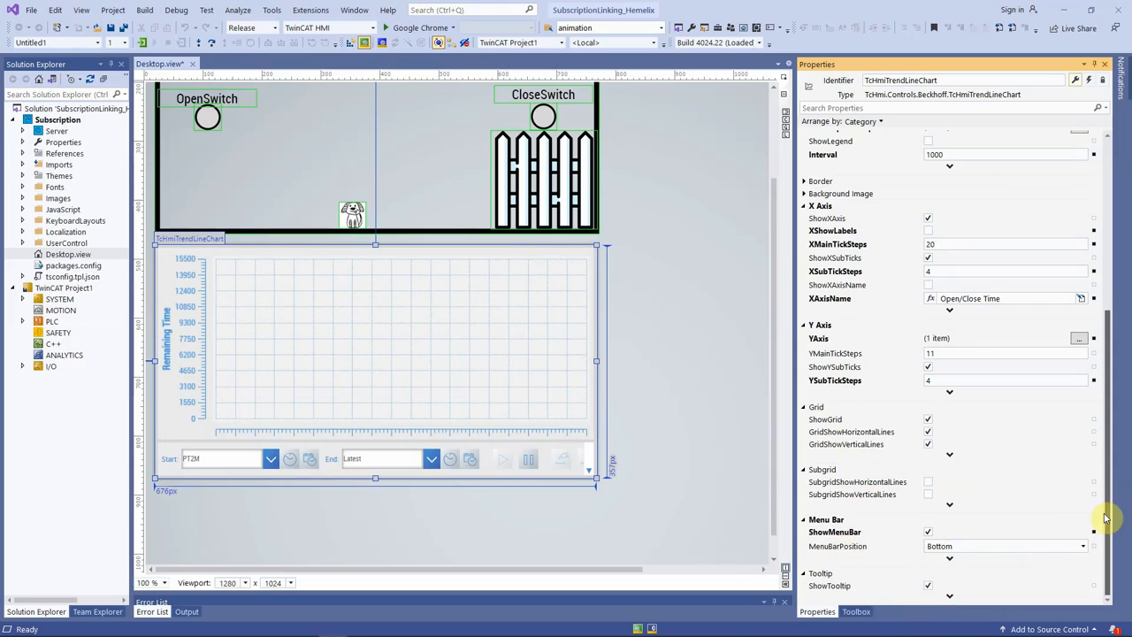
{"action": "left_click", "coordinate": [928, 258]}
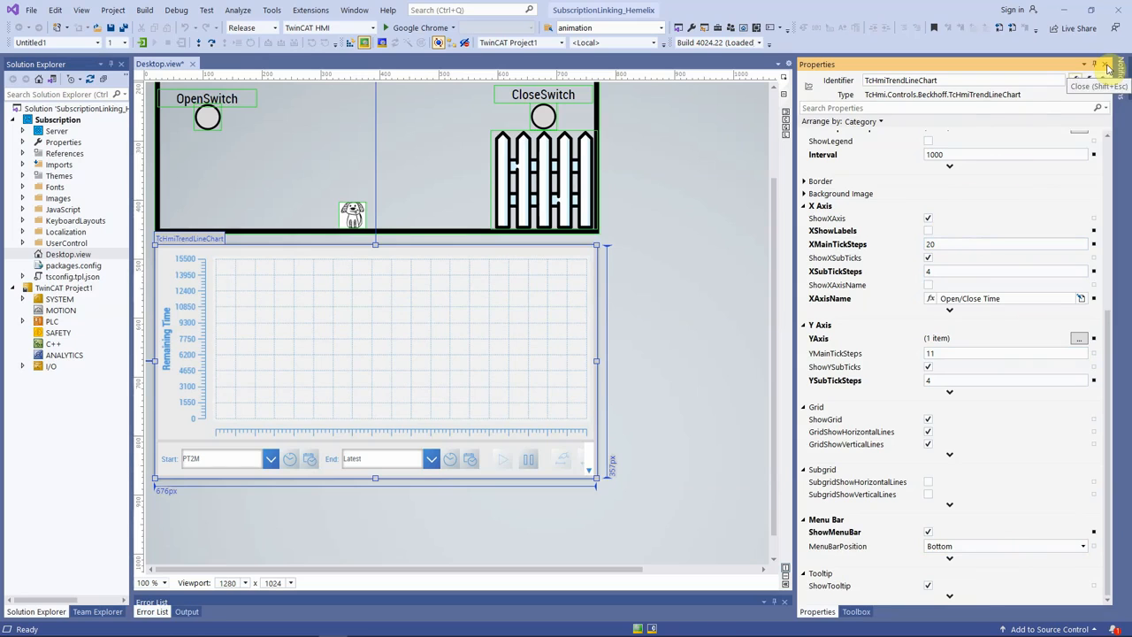
In Live-View, close the gate, toggle the obstacle to clear it, then close again
{"action": "left_click", "coordinate": [1108, 64]}
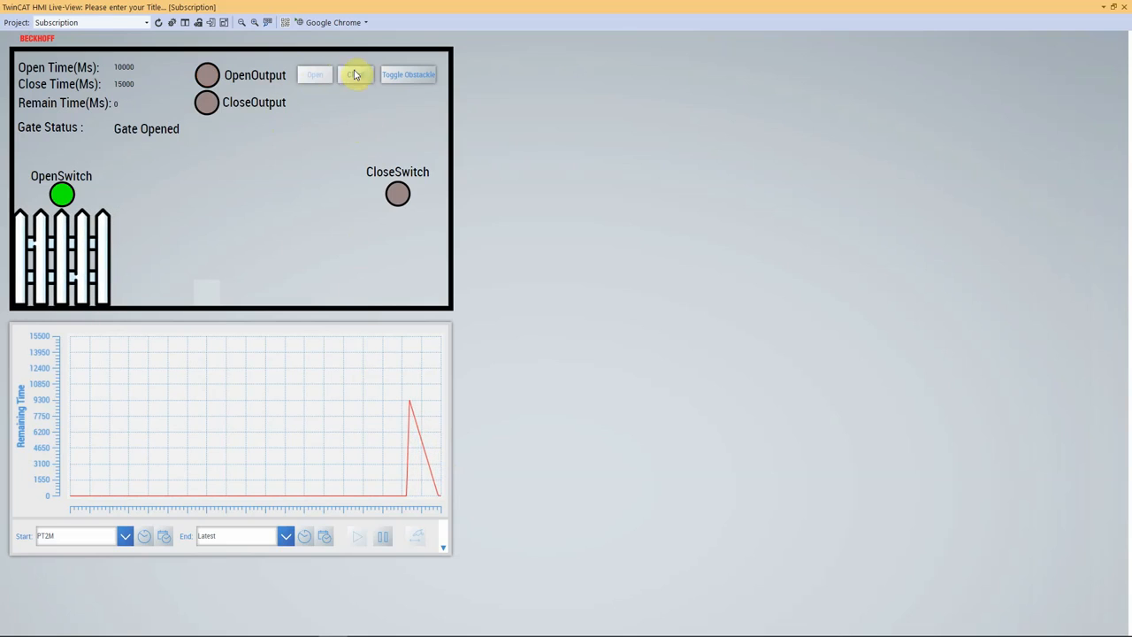
{"action": "left_click", "coordinate": [354, 74]}
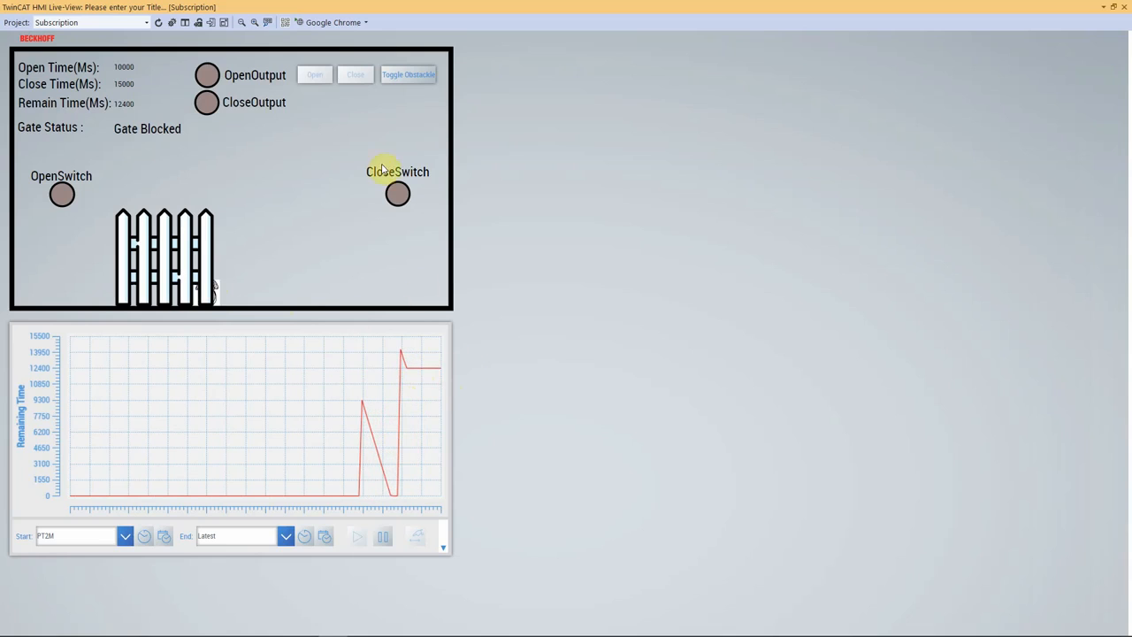
{"action": "left_click", "coordinate": [408, 74]}
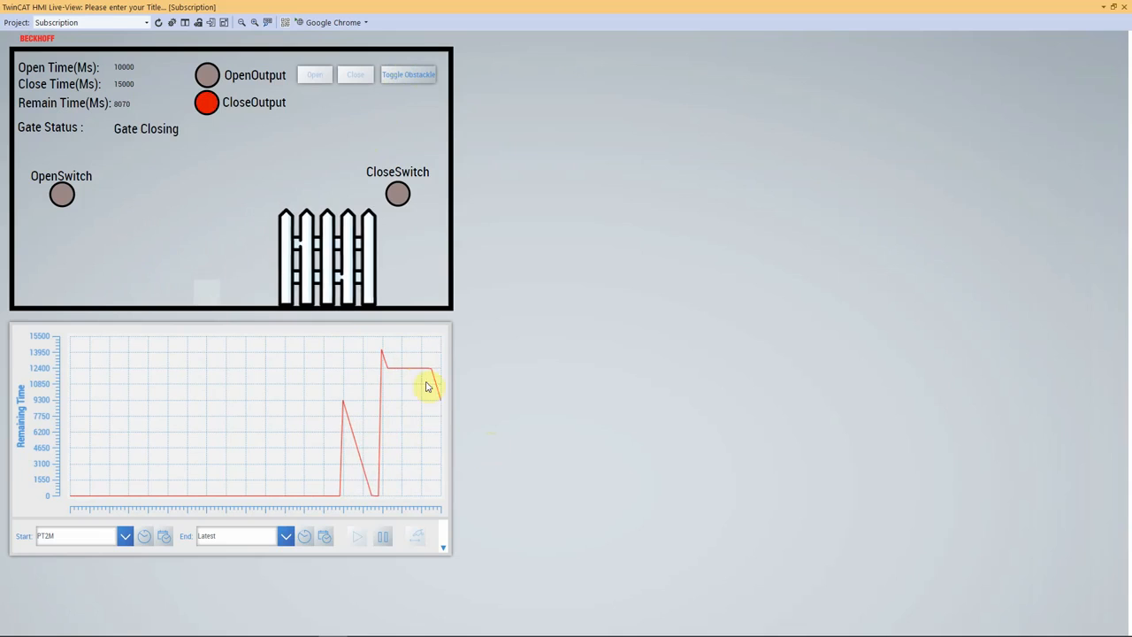
{"action": "mouse_move", "coordinate": [448, 502]}
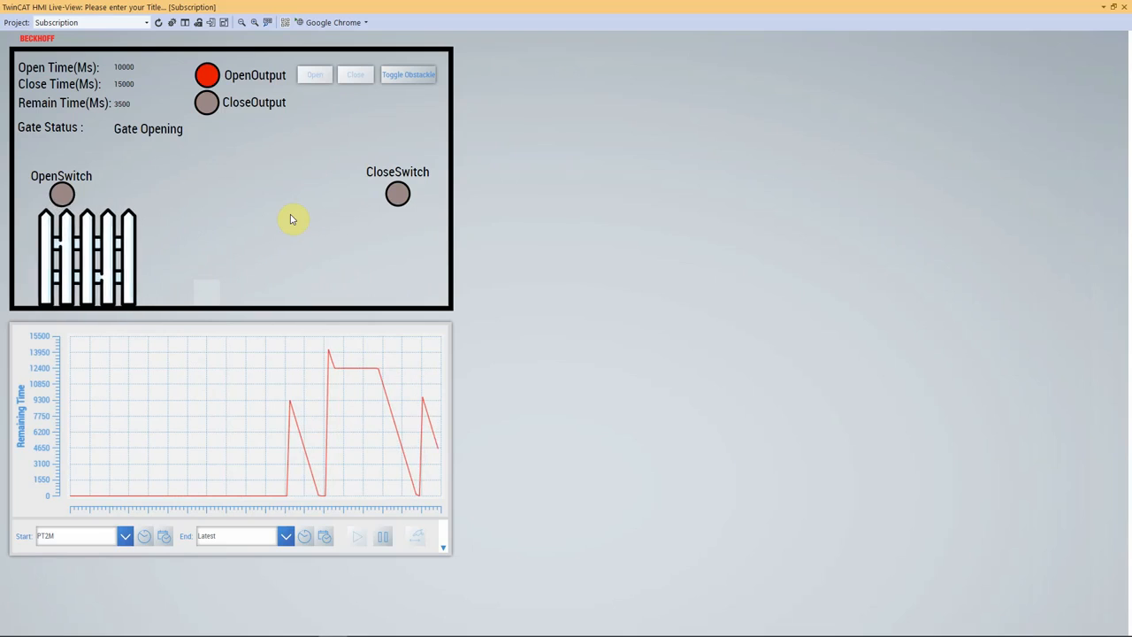
{"action": "mouse_move", "coordinate": [370, 129]}
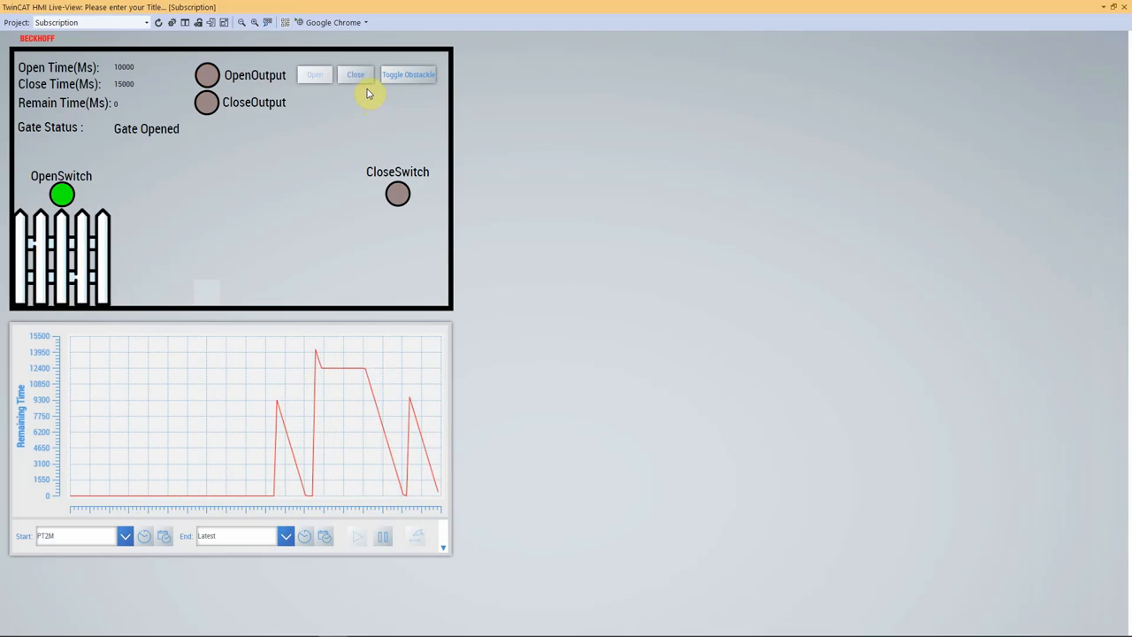
{"action": "left_click", "coordinate": [356, 74]}
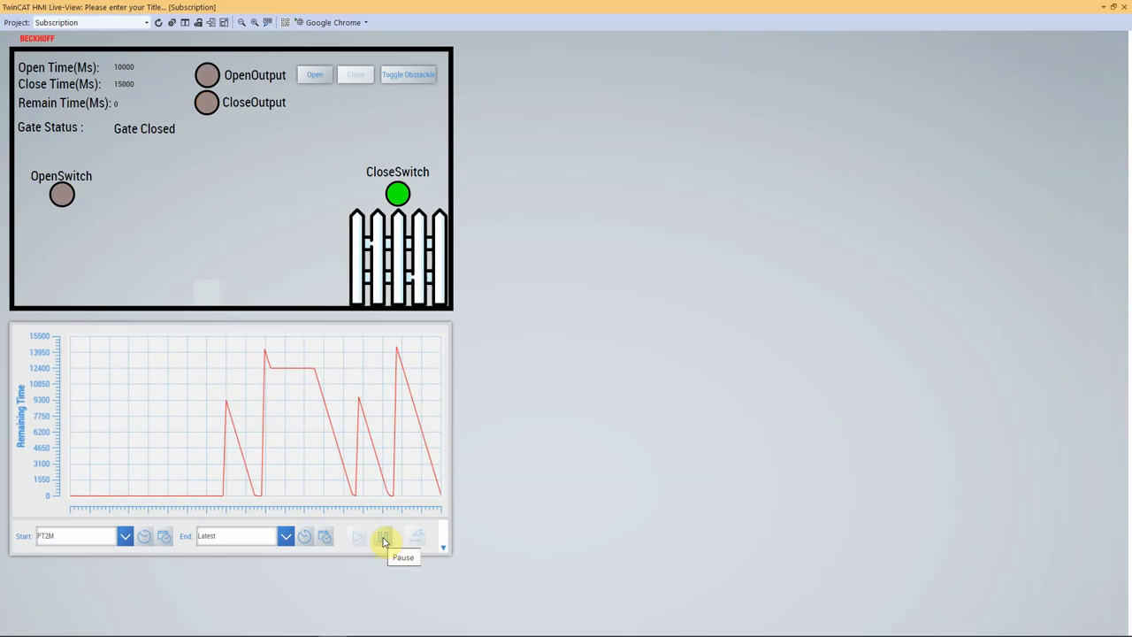
Pause the trend chart's live plotting to show individual remaining-time sample points
{"action": "left_click", "coordinate": [384, 537]}
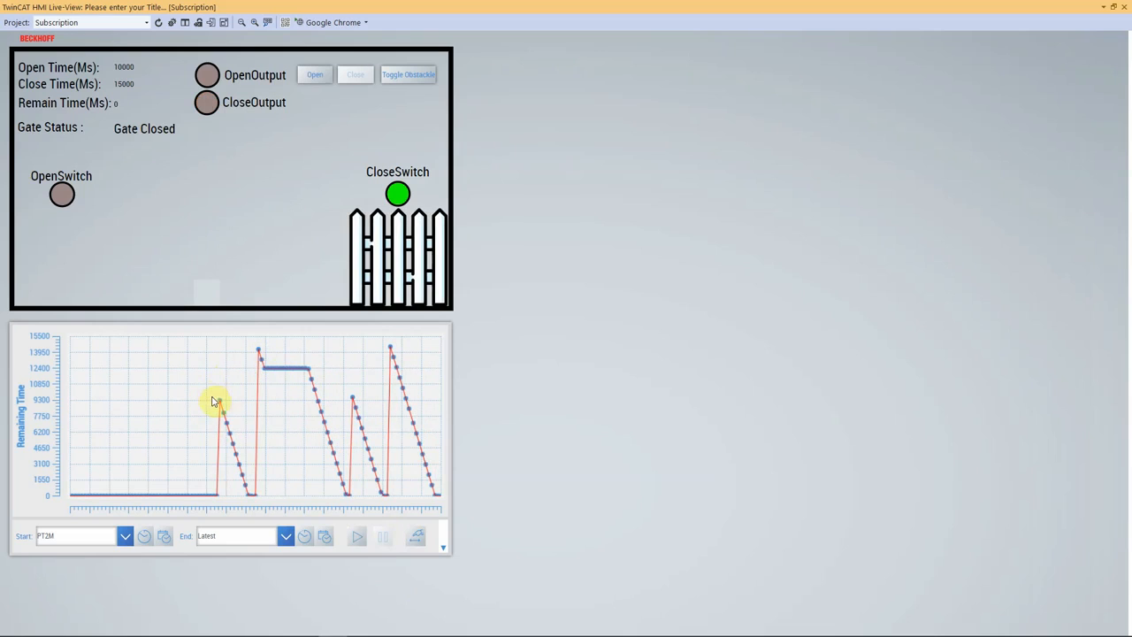
{"action": "mouse_move", "coordinate": [224, 363]}
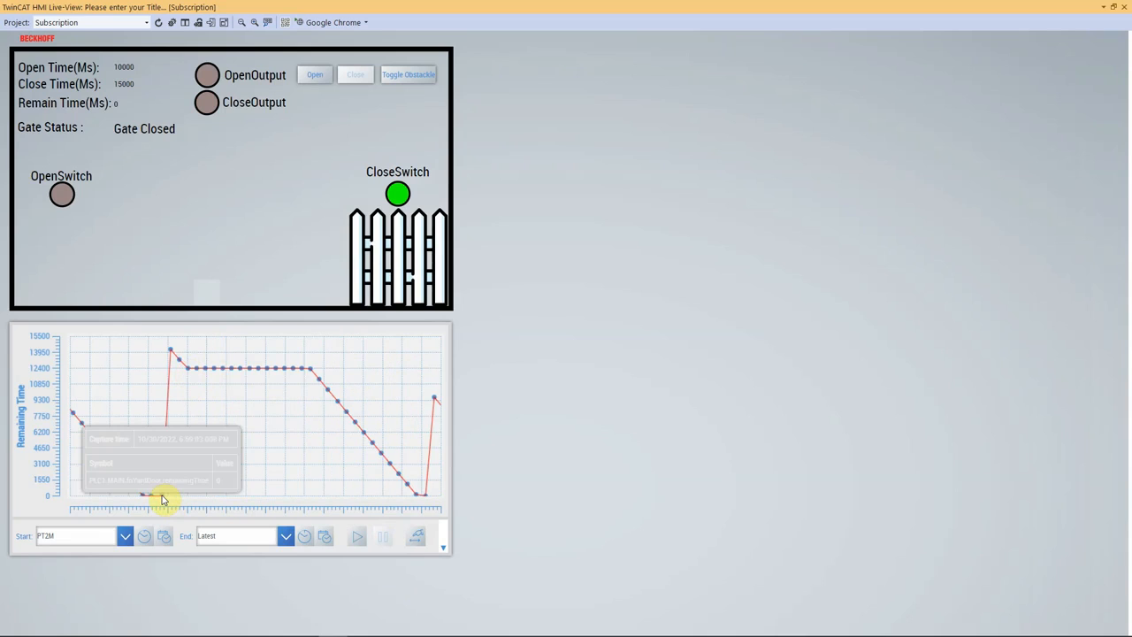
{"action": "mouse_move", "coordinate": [191, 375]}
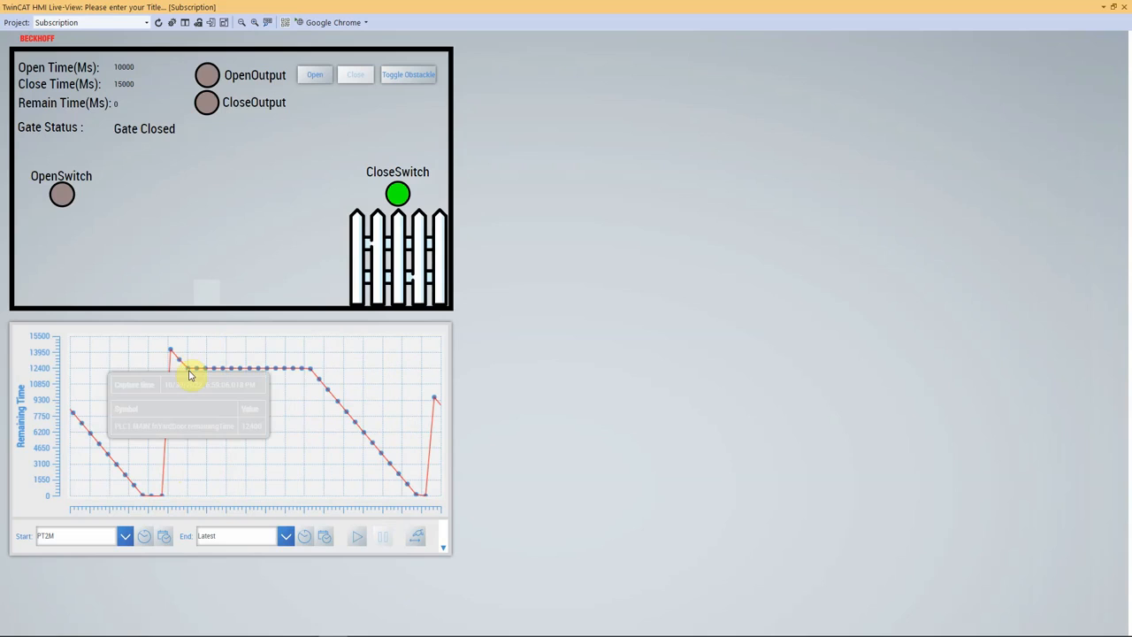
{"action": "mouse_move", "coordinate": [353, 384]}
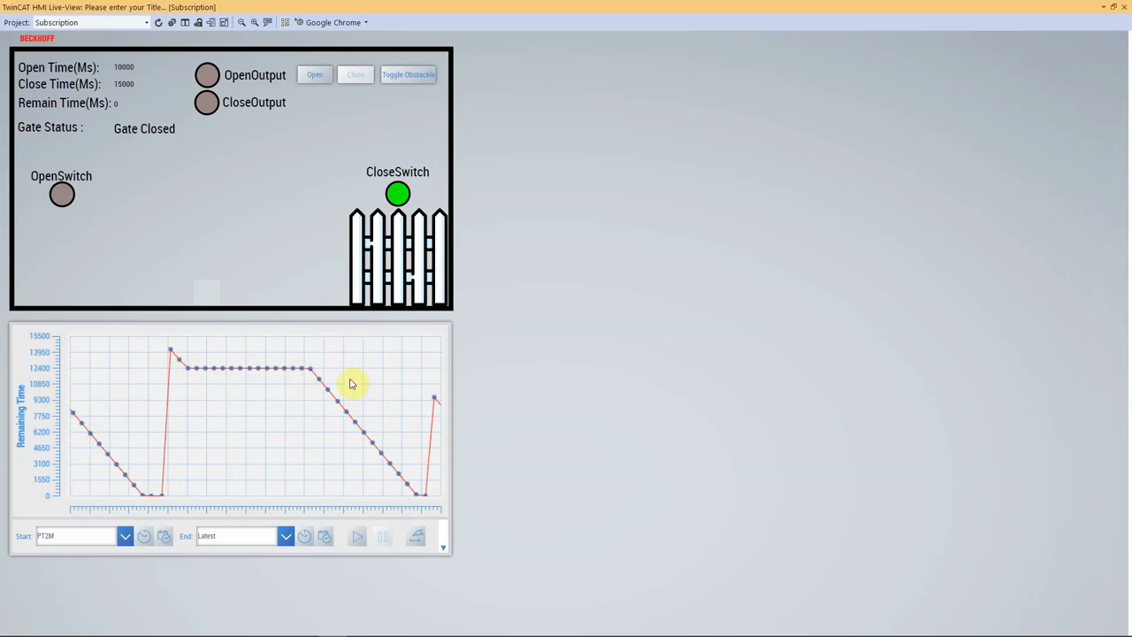
{"action": "mouse_move", "coordinate": [349, 419]}
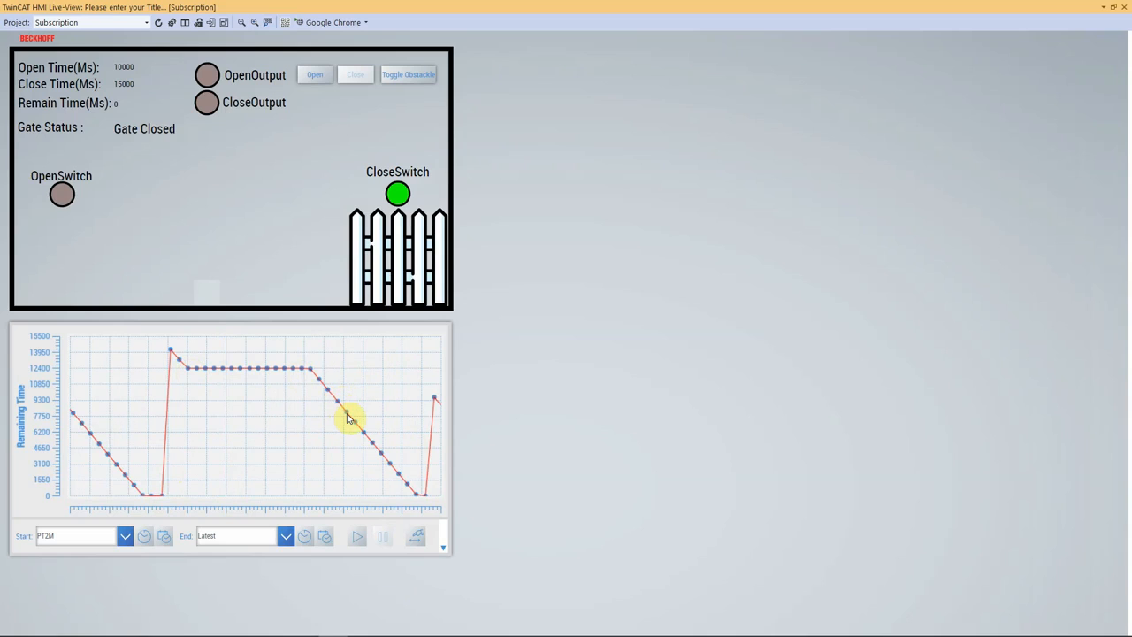
{"action": "mouse_move", "coordinate": [394, 478]}
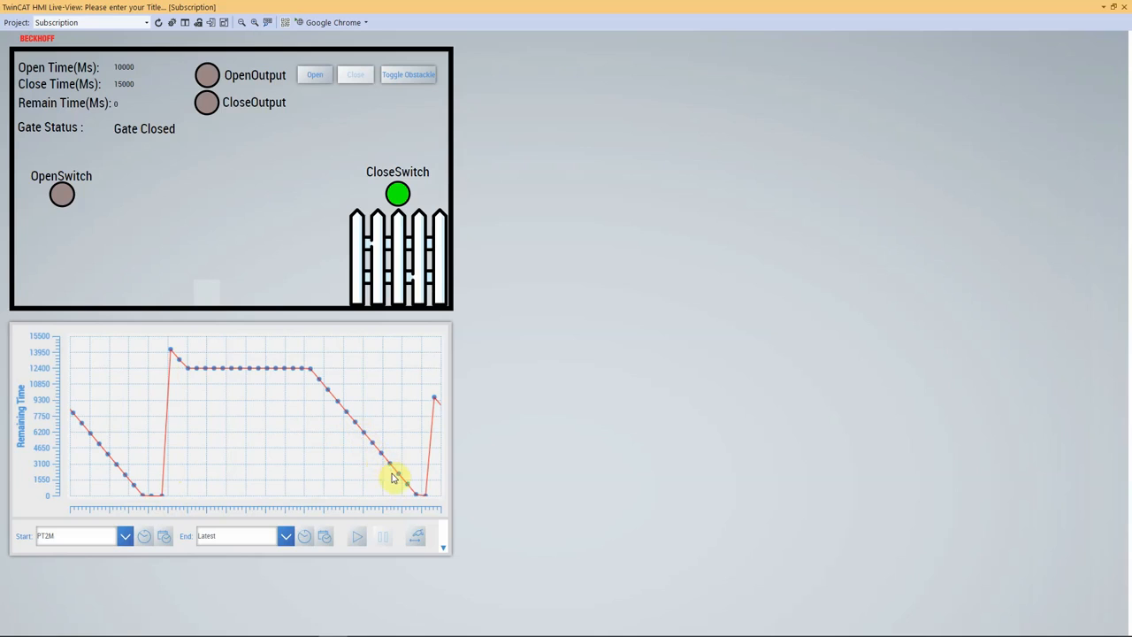
{"action": "mouse_move", "coordinate": [191, 379]}
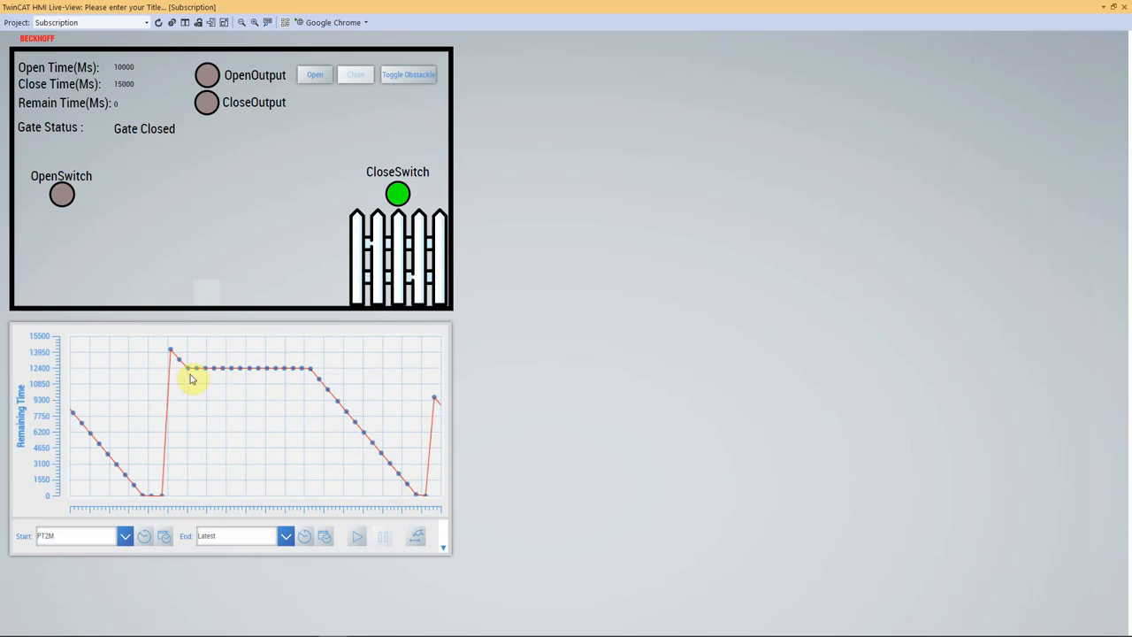
{"action": "mouse_move", "coordinate": [319, 371]}
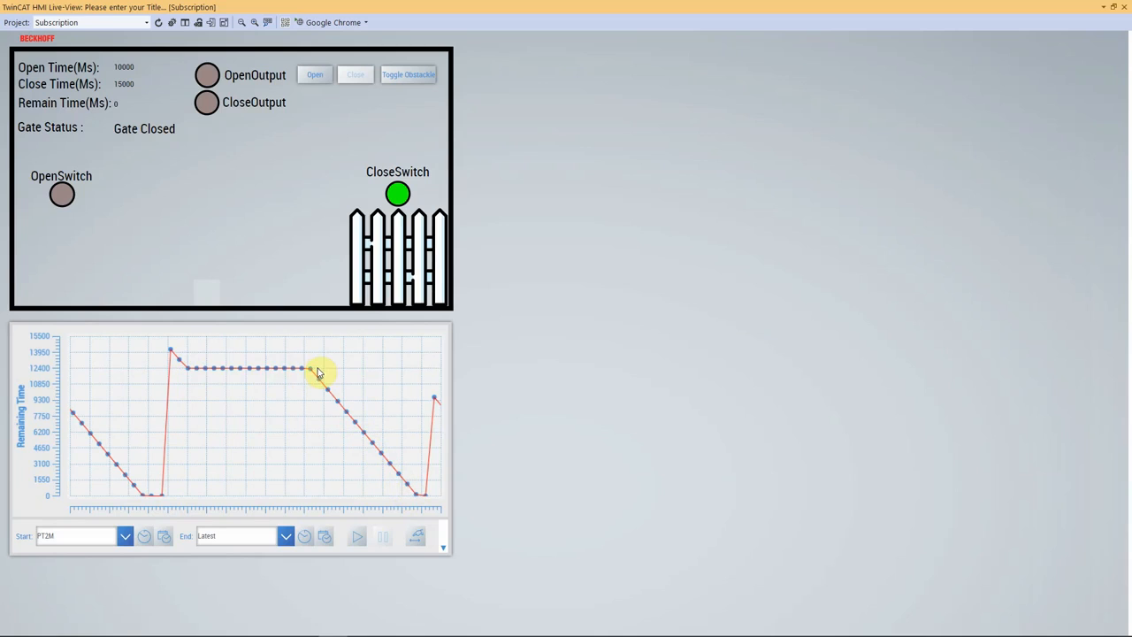
{"action": "mouse_move", "coordinate": [311, 370]}
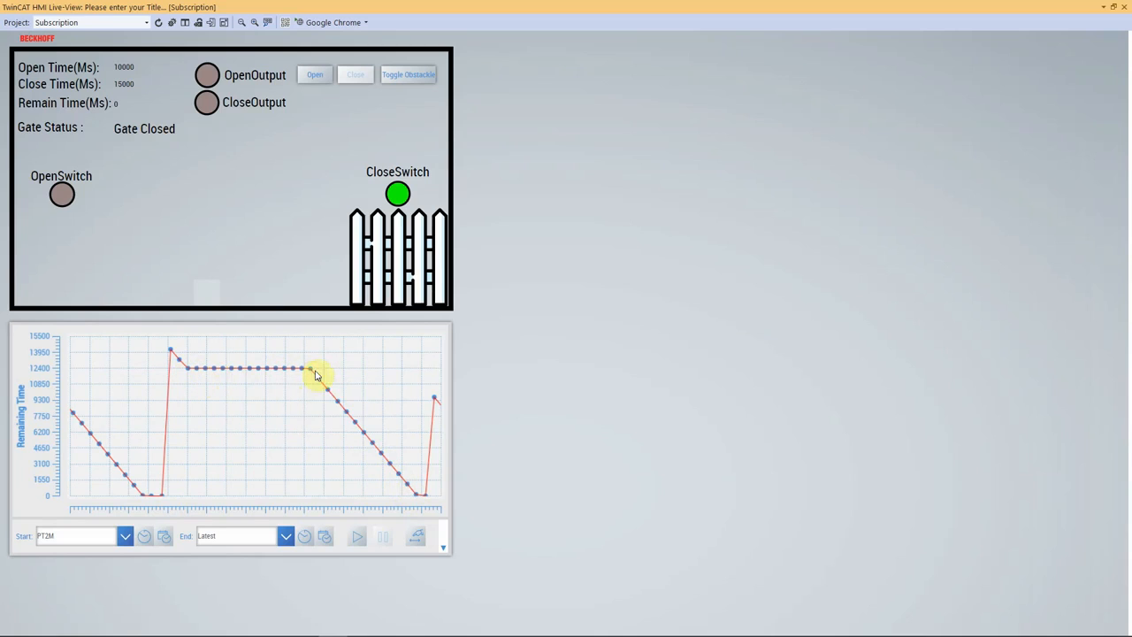
{"action": "mouse_move", "coordinate": [415, 493]}
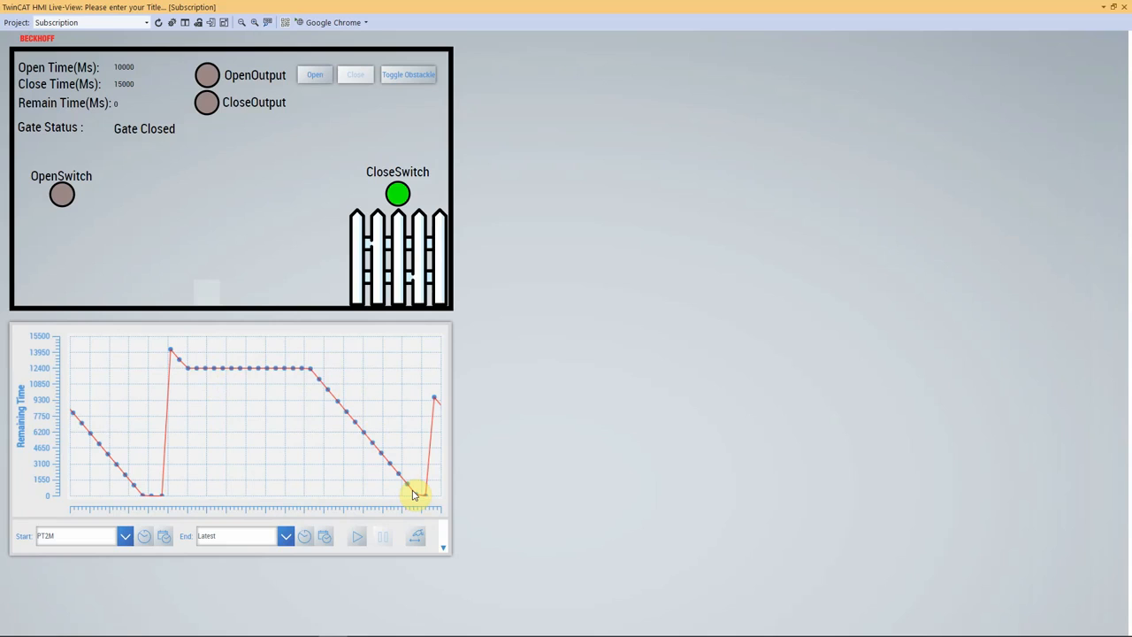
{"action": "mouse_move", "coordinate": [138, 143]}
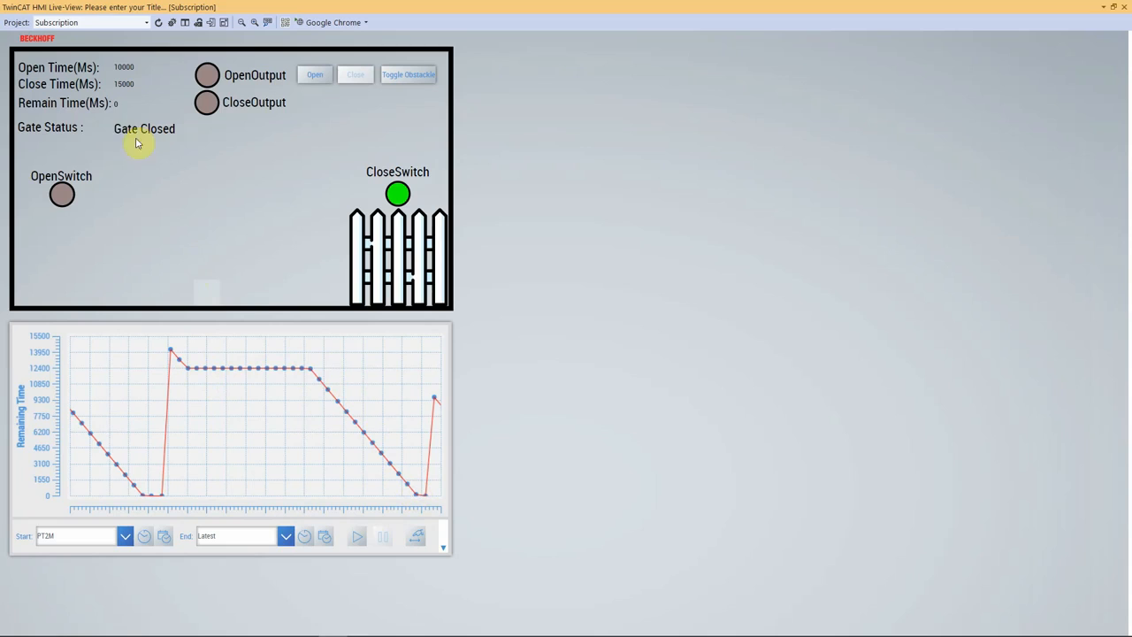
{"action": "mouse_move", "coordinate": [195, 382]}
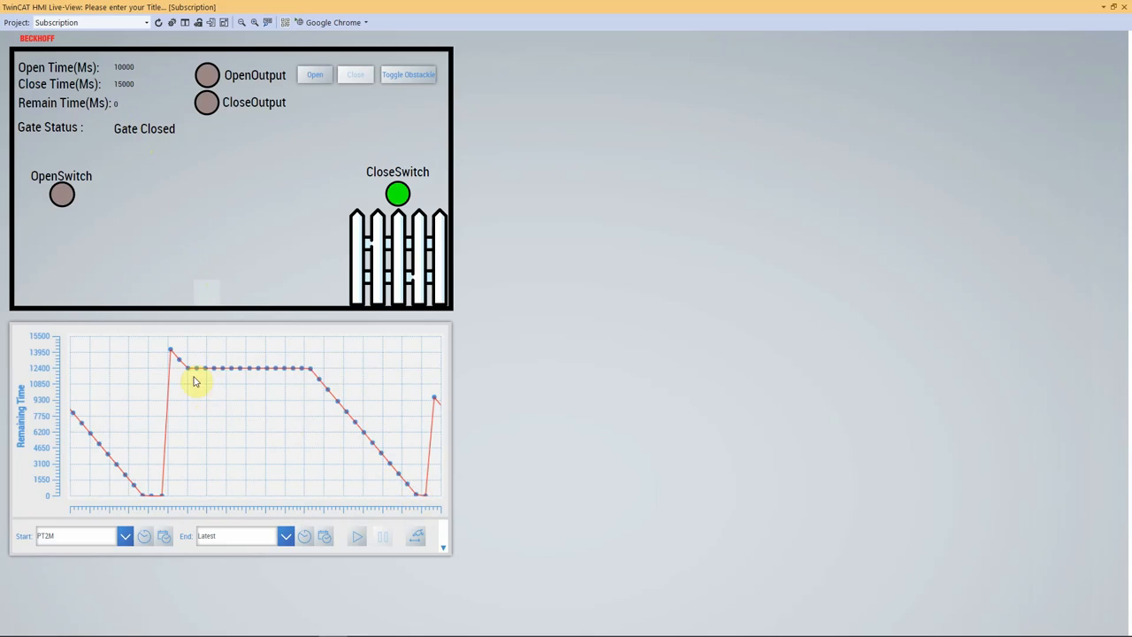
{"action": "mouse_move", "coordinate": [157, 361]}
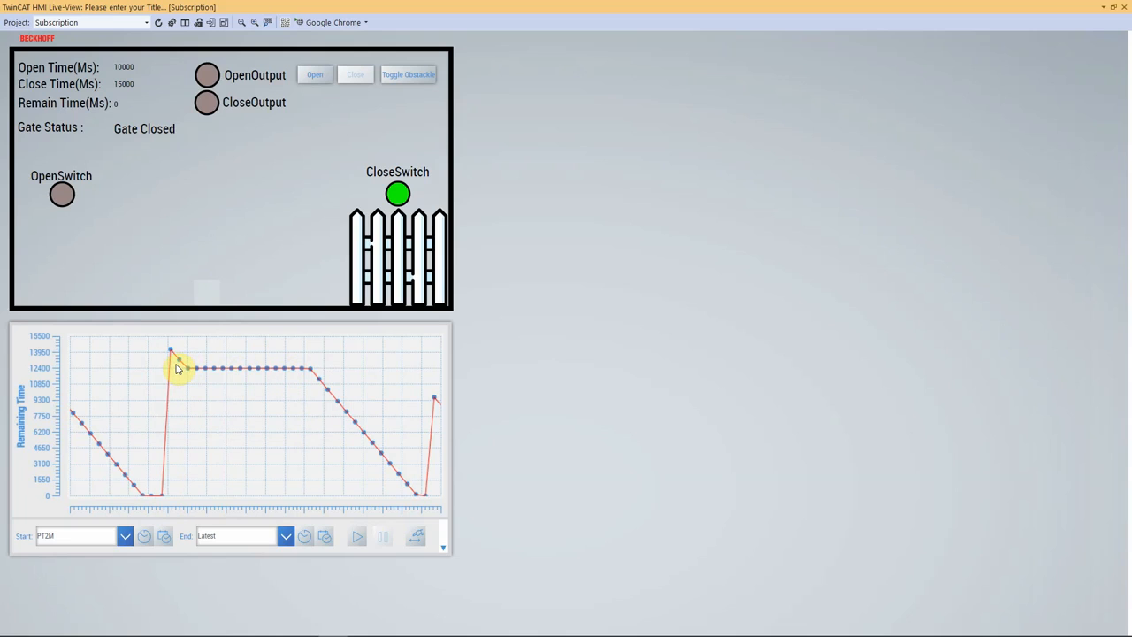
{"action": "mouse_move", "coordinate": [206, 381]}
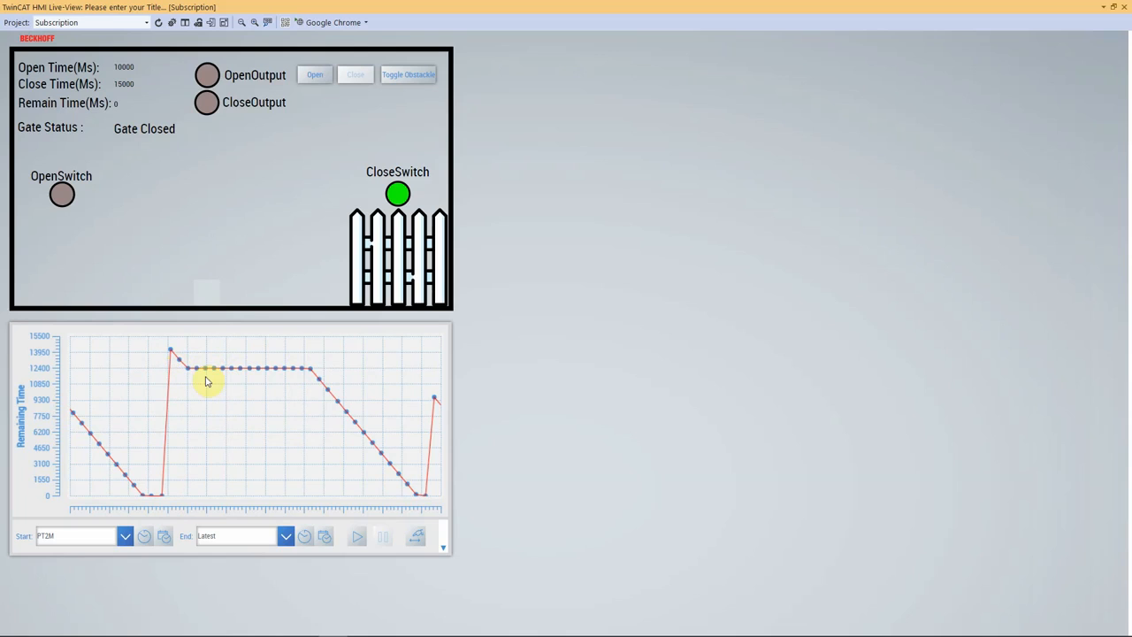
{"action": "mouse_move", "coordinate": [193, 561]}
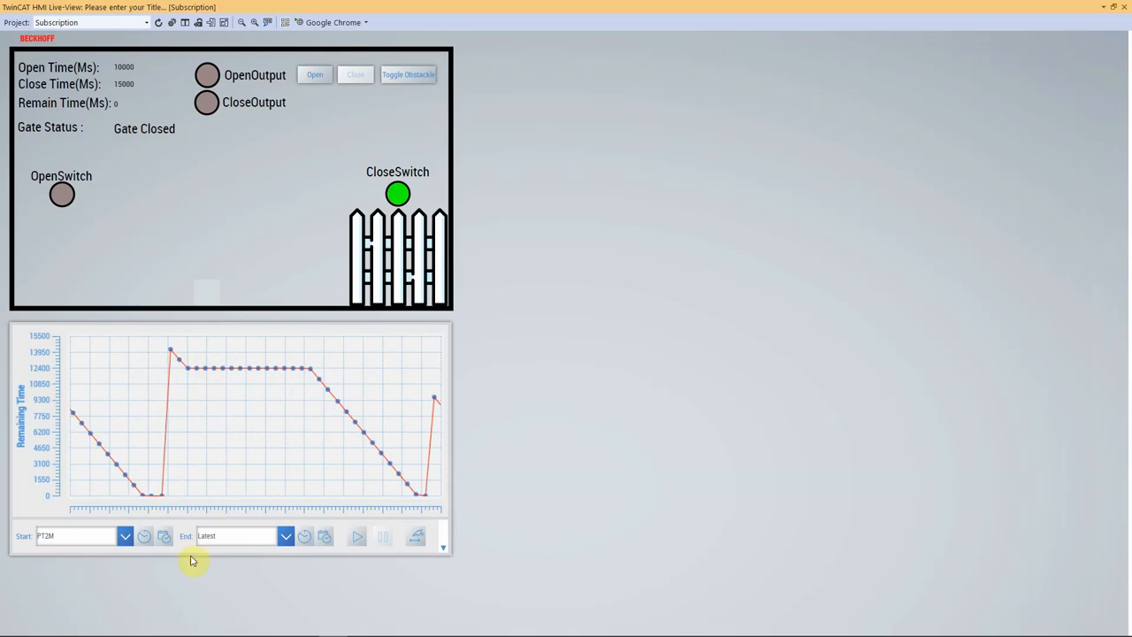
{"action": "mouse_move", "coordinate": [400, 559]}
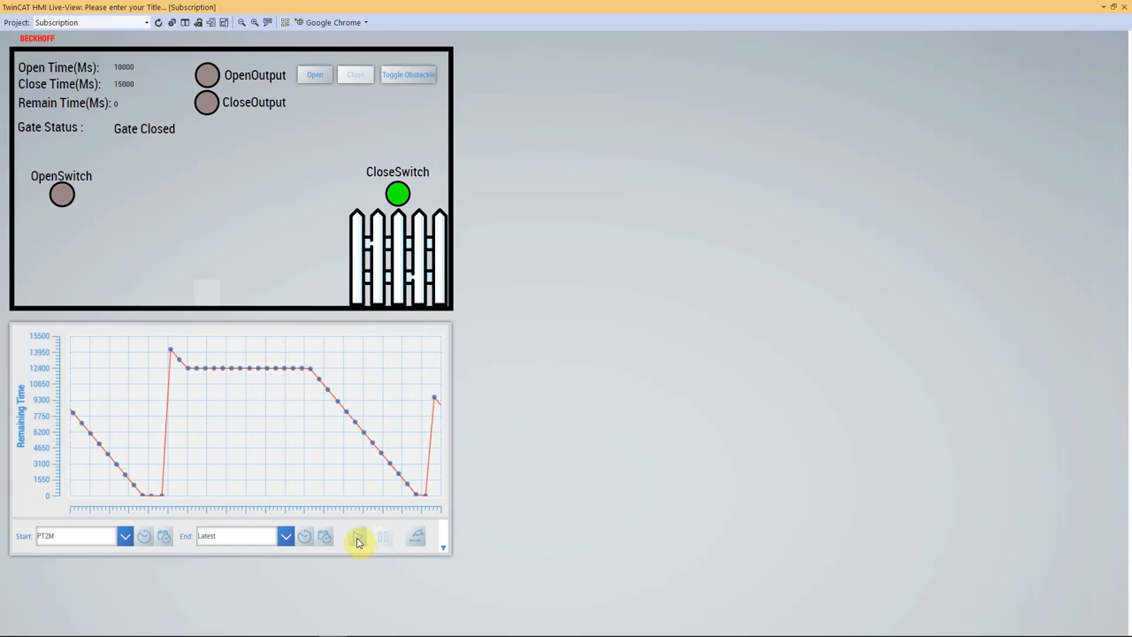
Resume live trend plotting and start opening the yard gate
{"action": "left_click", "coordinate": [359, 537]}
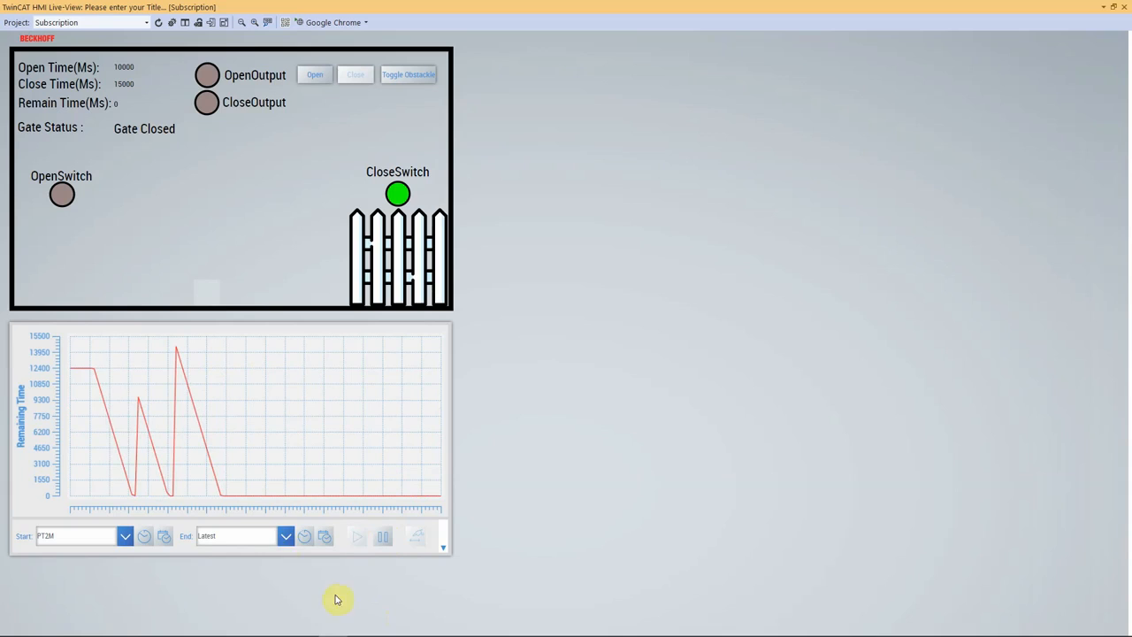
{"action": "left_click", "coordinate": [315, 74]}
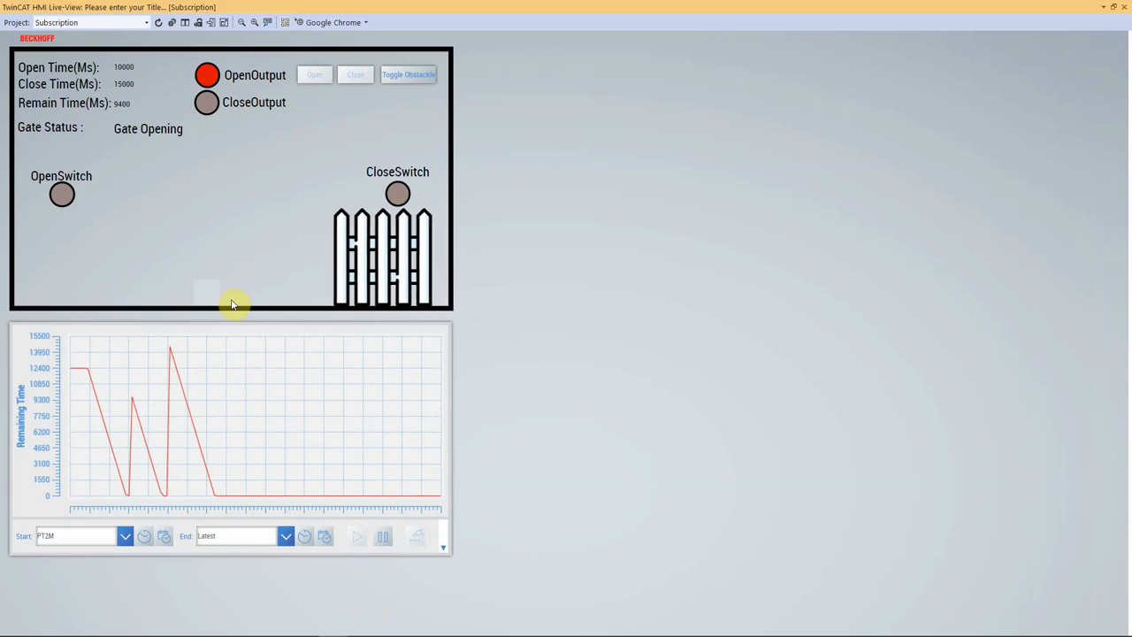